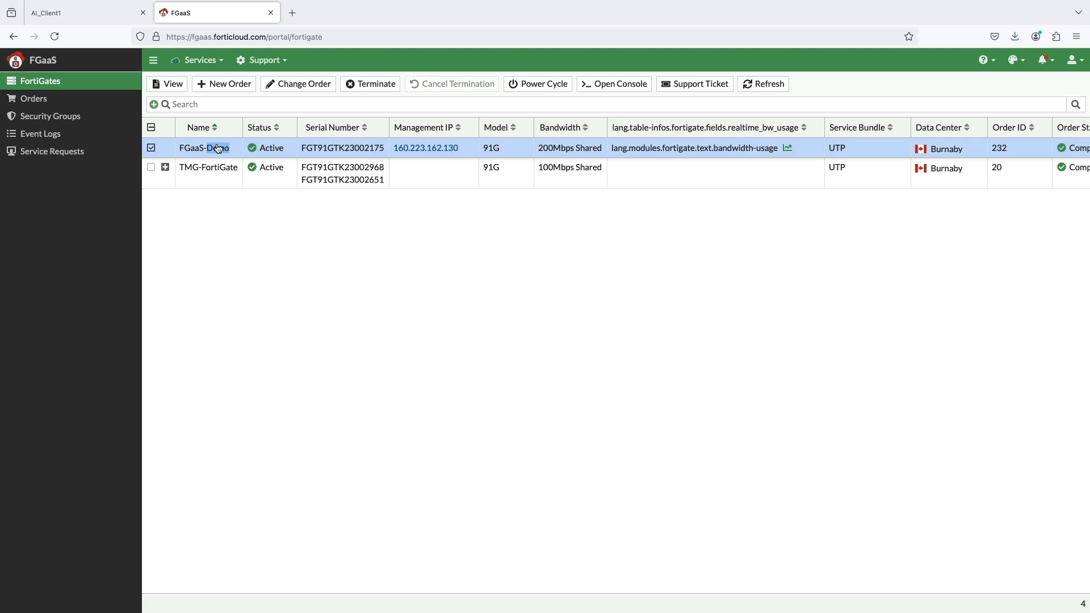
- Open the FGaaS-Demo firewall's own FortiOS management GUI from its Management IP link
{"action": "left_click", "coordinate": [167, 83]}
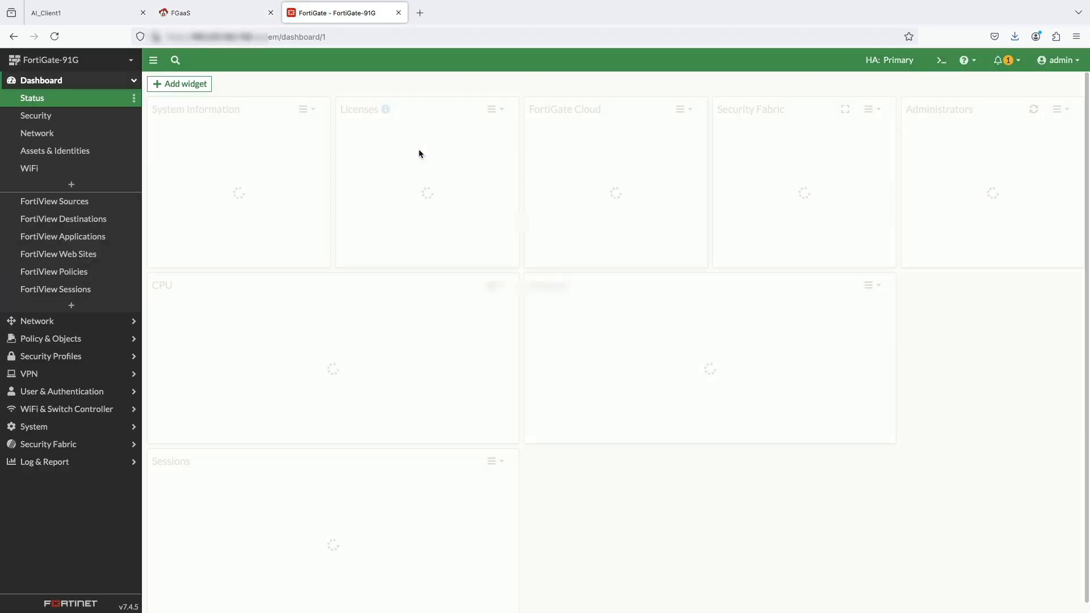
- Review Network Interfaces and Explicit Proxy settings, then show the Proxy Policy list with proxy-policy-explicit
{"action": "left_click", "coordinate": [37, 98]}
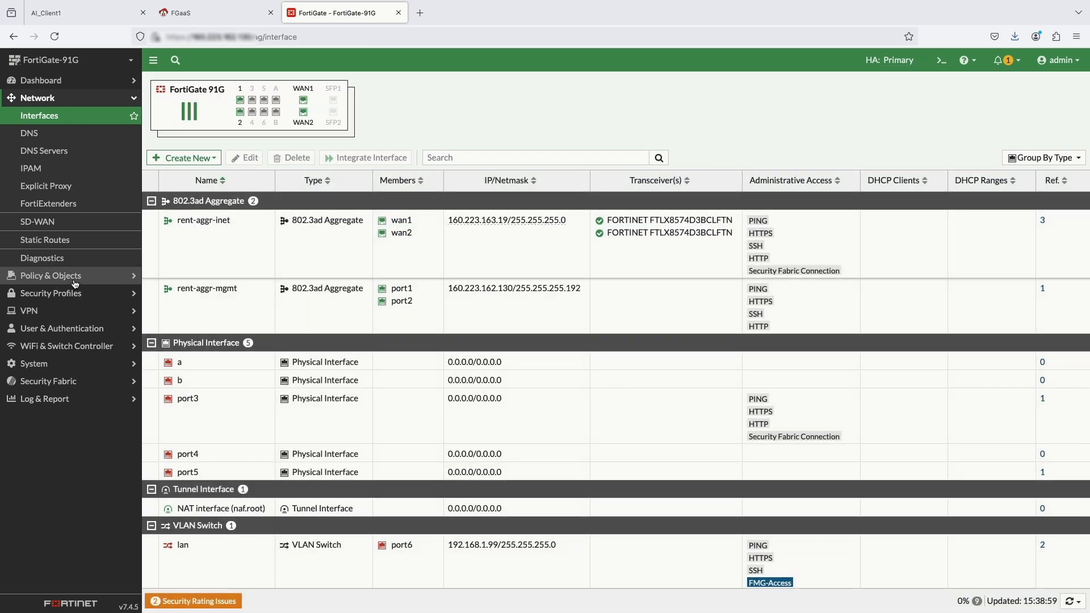
{"action": "left_click", "coordinate": [46, 185]}
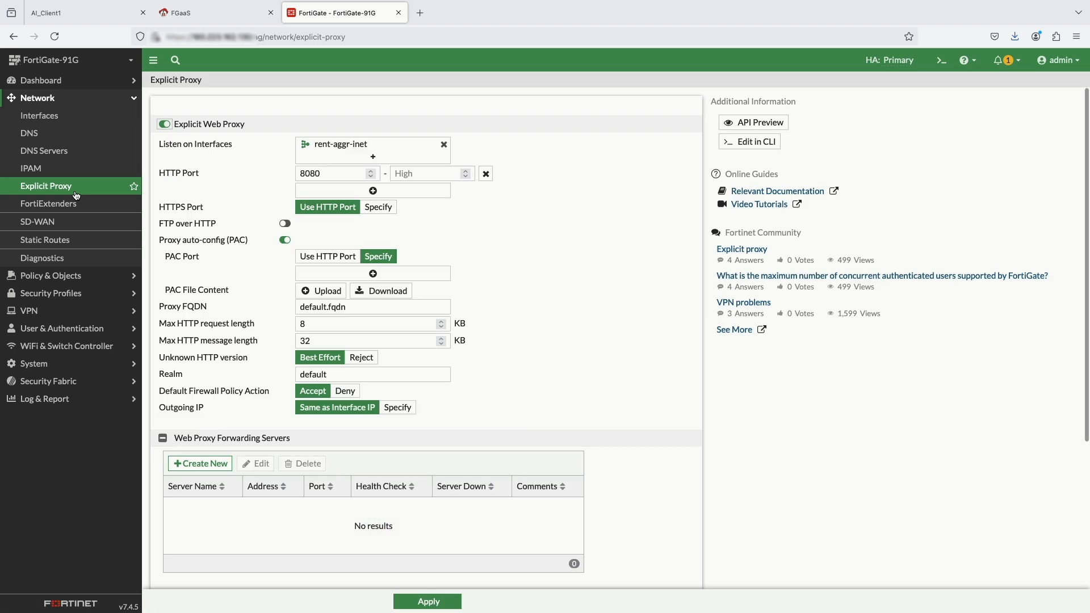
{"action": "mouse_move", "coordinate": [348, 156]}
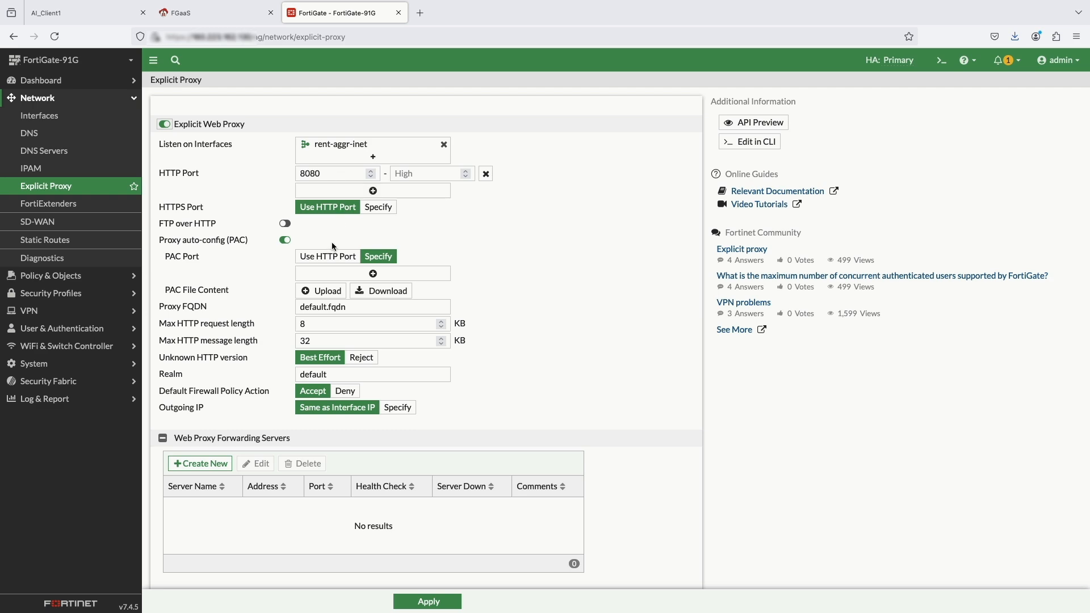
{"action": "left_click", "coordinate": [50, 116]}
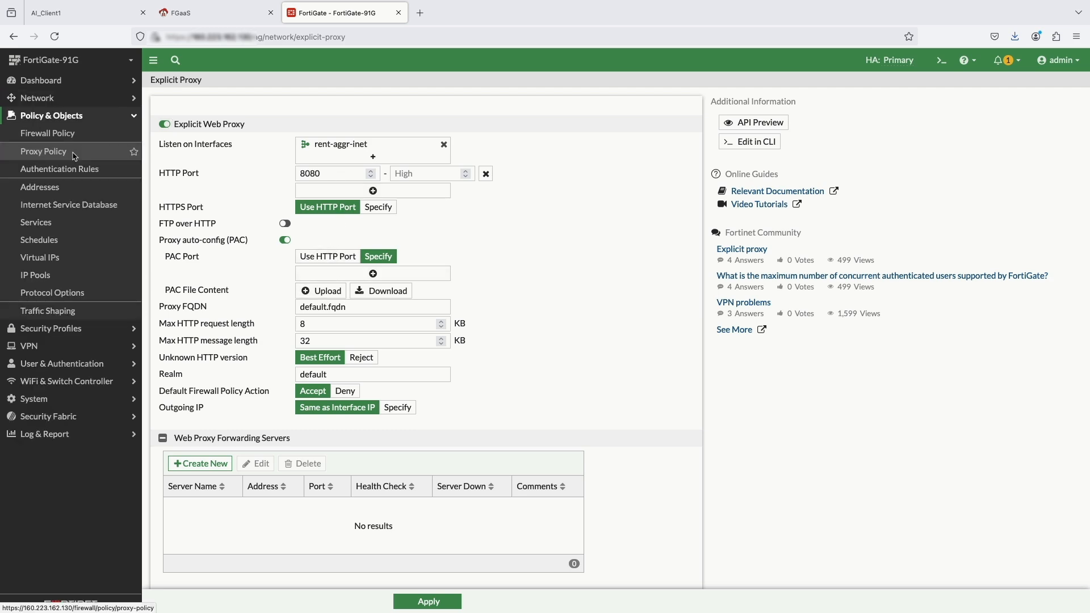
{"action": "left_click", "coordinate": [43, 151]}
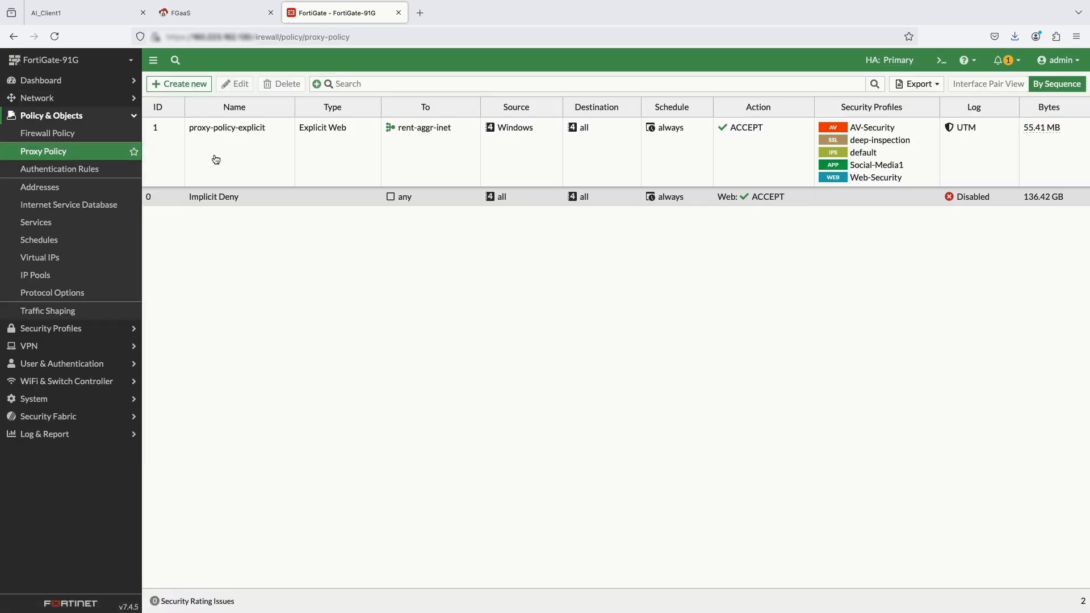
{"action": "double_click", "coordinate": [226, 127]}
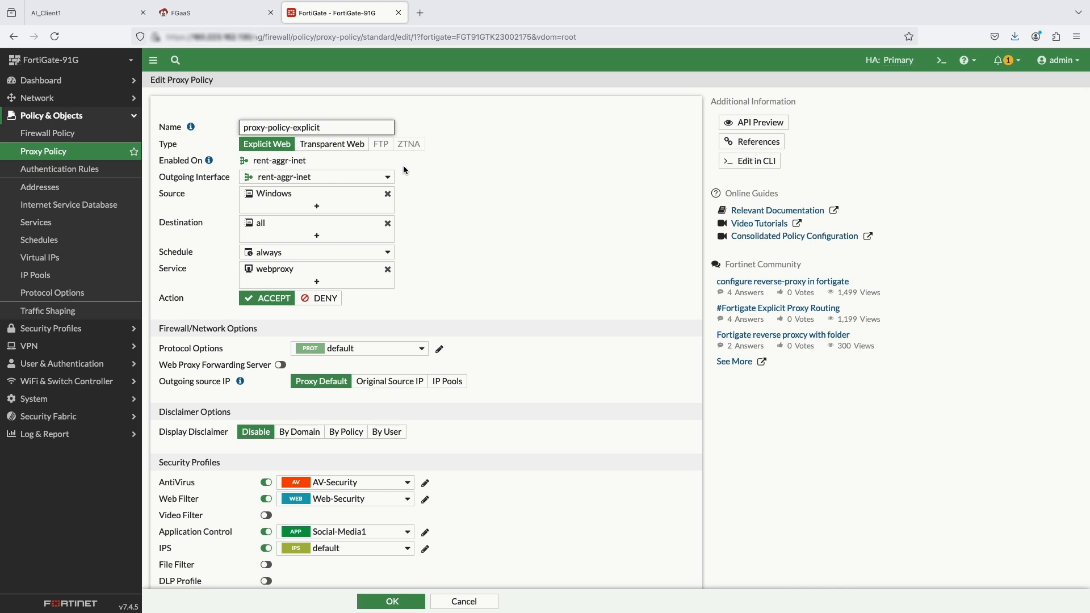
{"action": "mouse_move", "coordinate": [373, 168]}
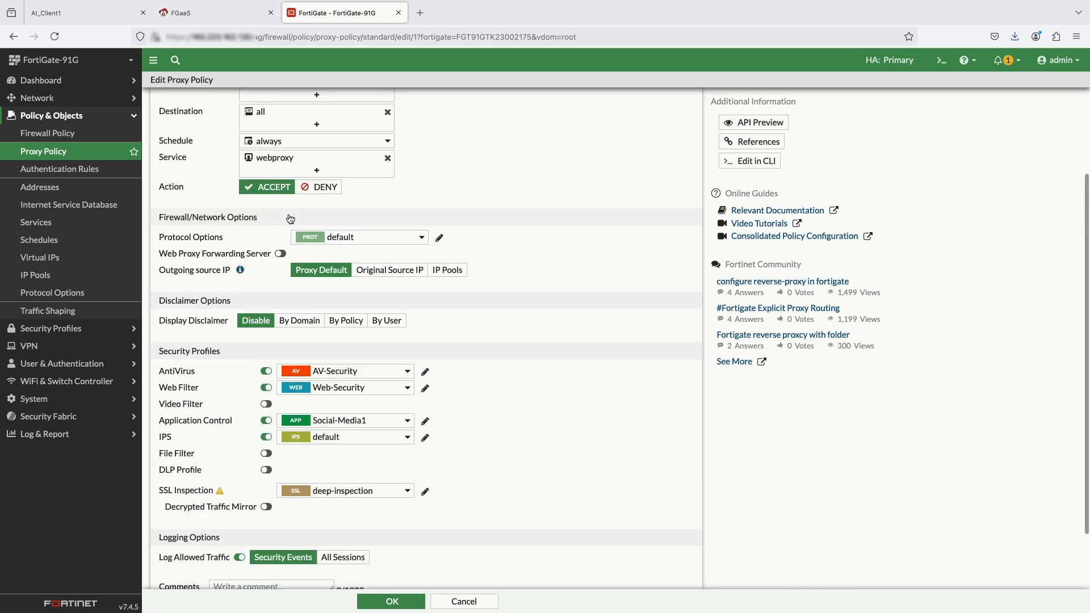
{"action": "mouse_move", "coordinate": [274, 157]}
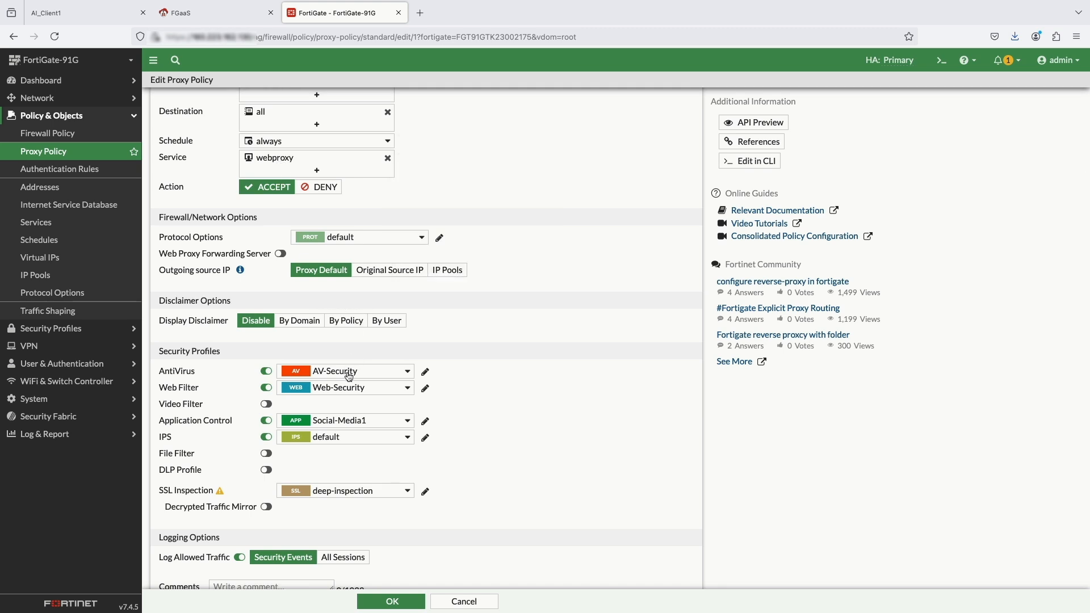
{"action": "mouse_move", "coordinate": [345, 387]}
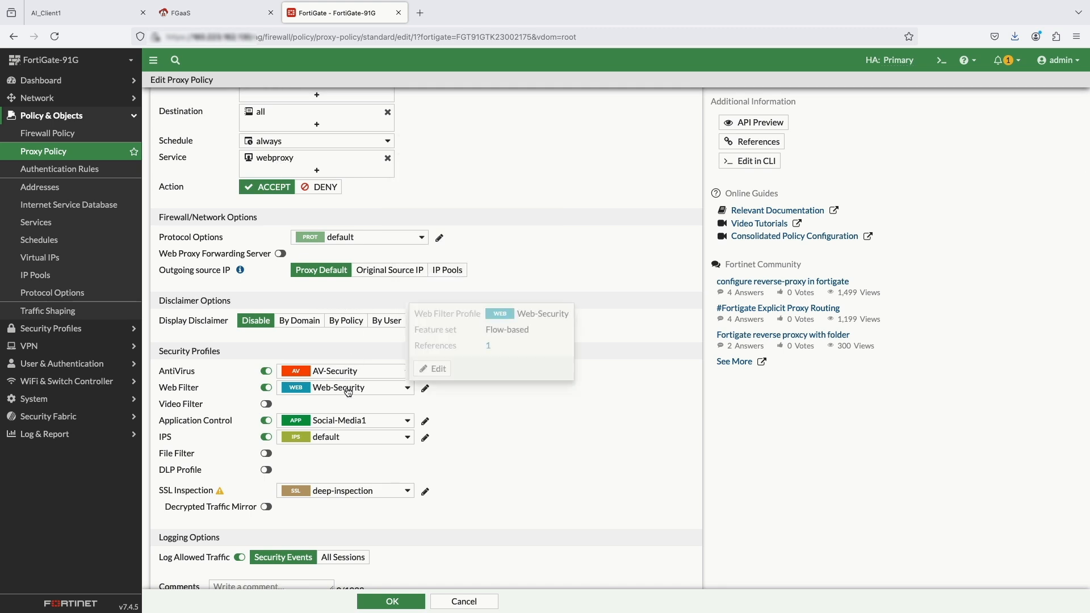
{"action": "mouse_move", "coordinate": [345, 420]}
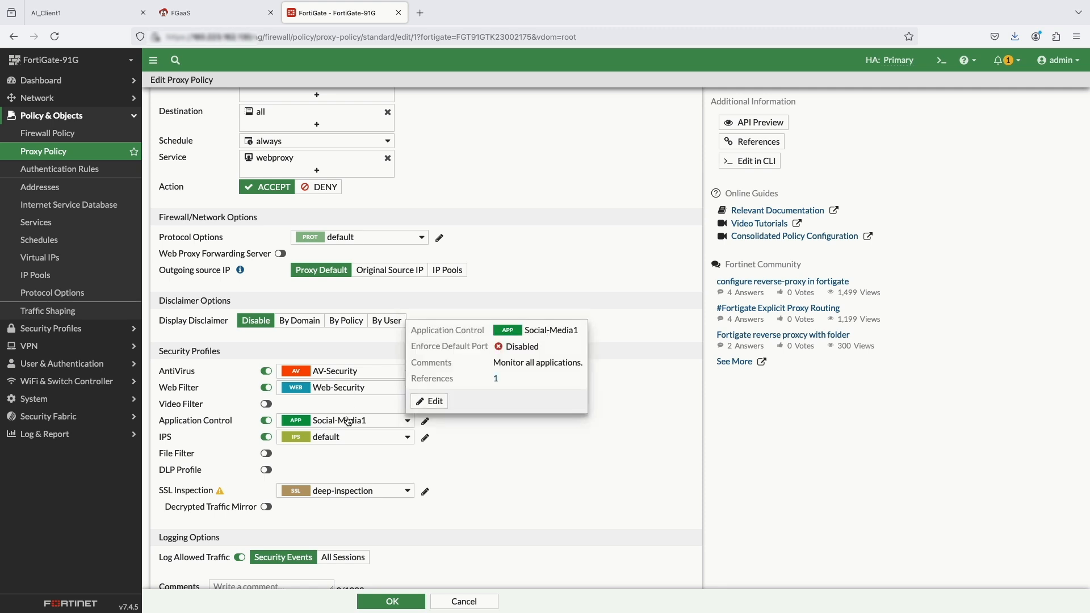
{"action": "mouse_move", "coordinate": [345, 437]}
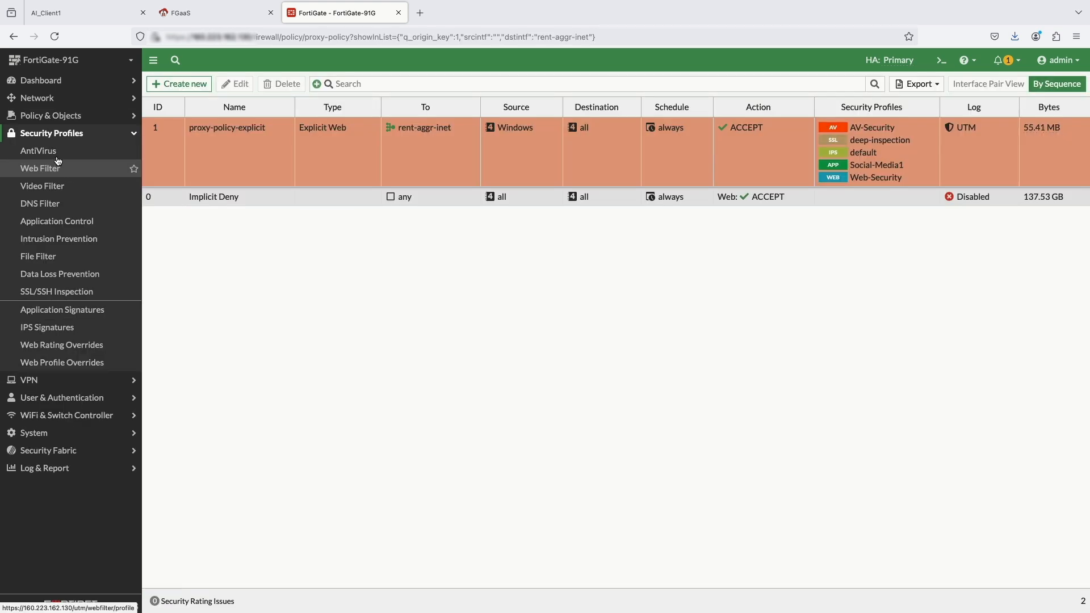
- Review the Web-Security web filter profile and the Social-Media1 application control profile
{"action": "left_click", "coordinate": [41, 168]}
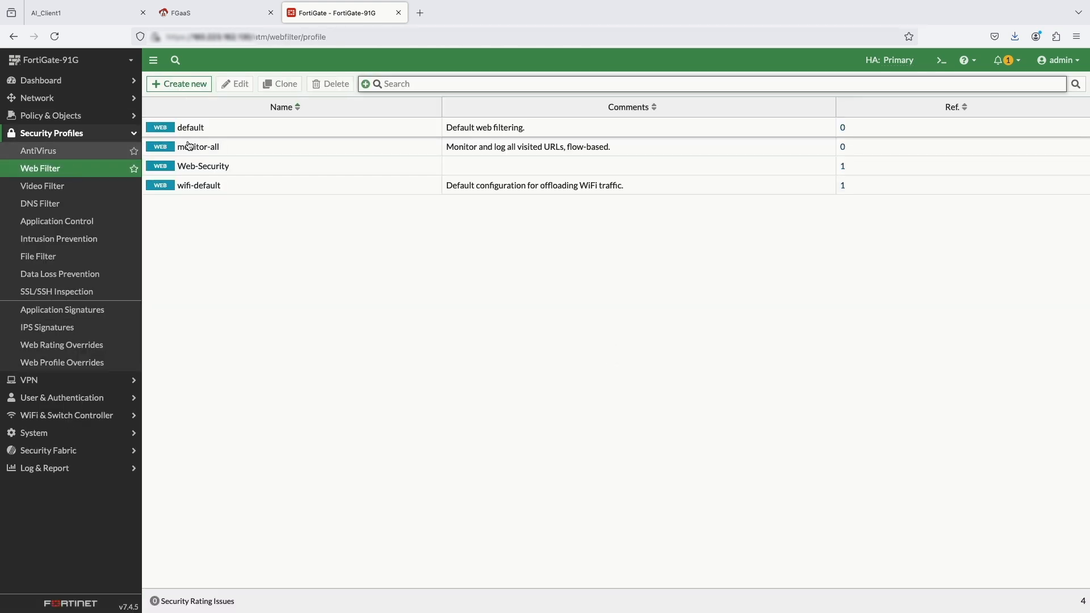
{"action": "double_click", "coordinate": [203, 166]}
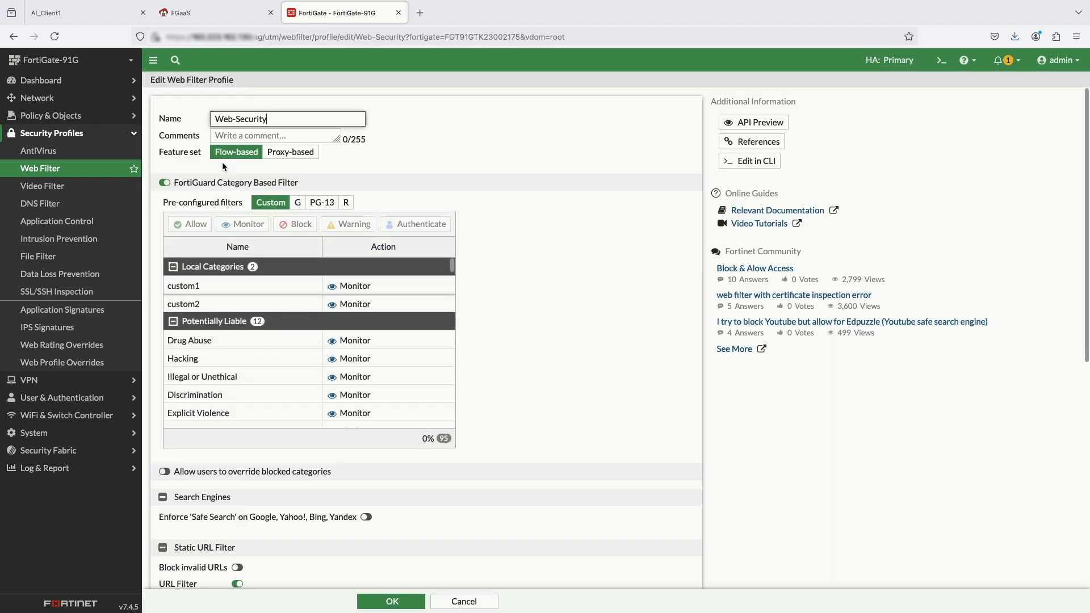
{"action": "scroll", "scroll_direction": "down", "scroll_amount": 3}
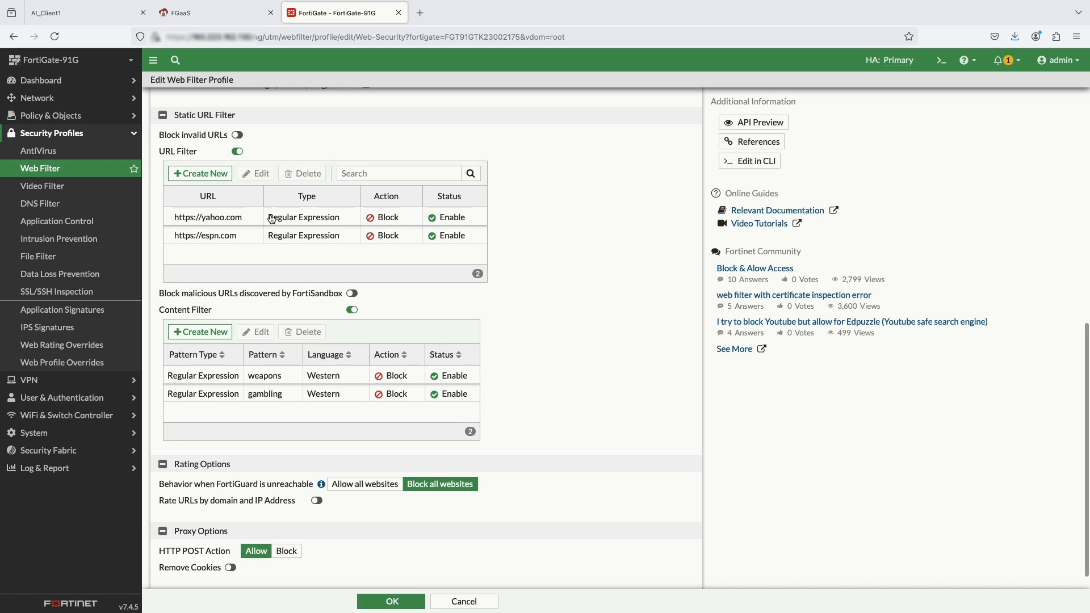
{"action": "left_click", "coordinate": [57, 222]}
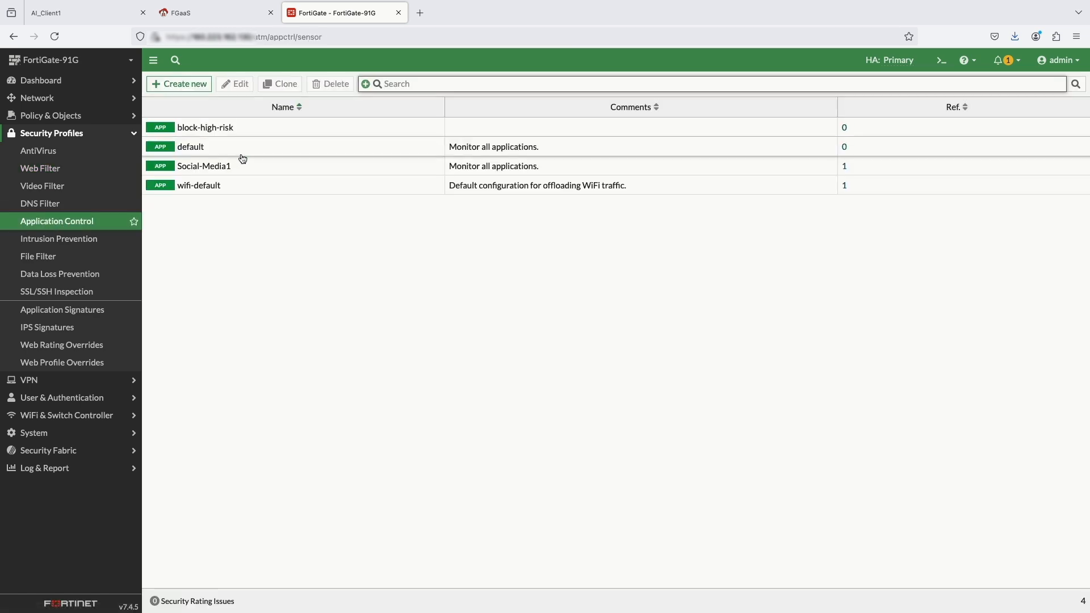
{"action": "double_click", "coordinate": [203, 166]}
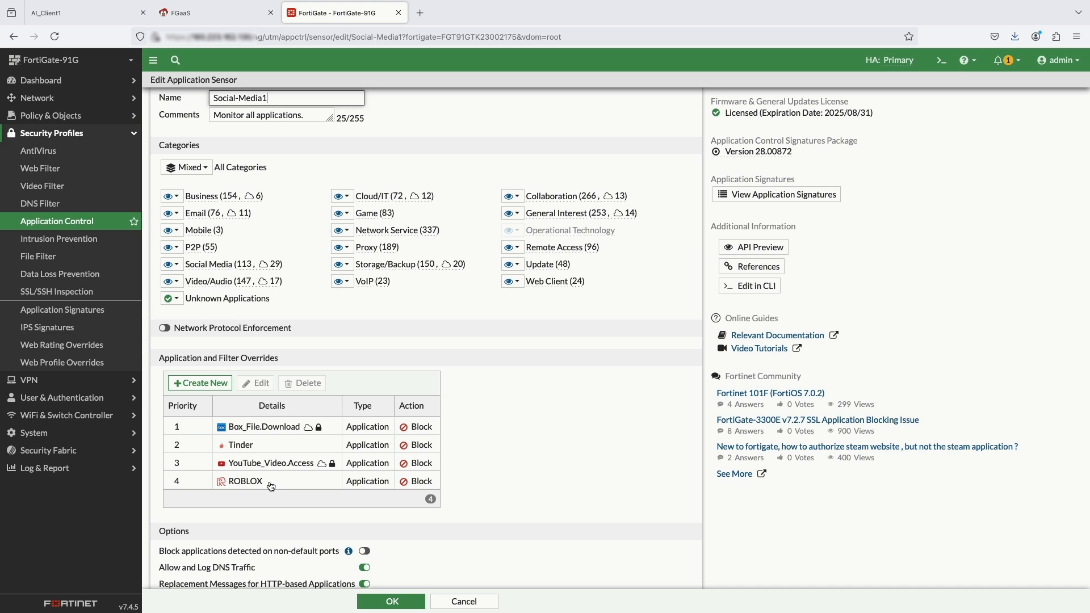
{"action": "mouse_move", "coordinate": [56, 292]}
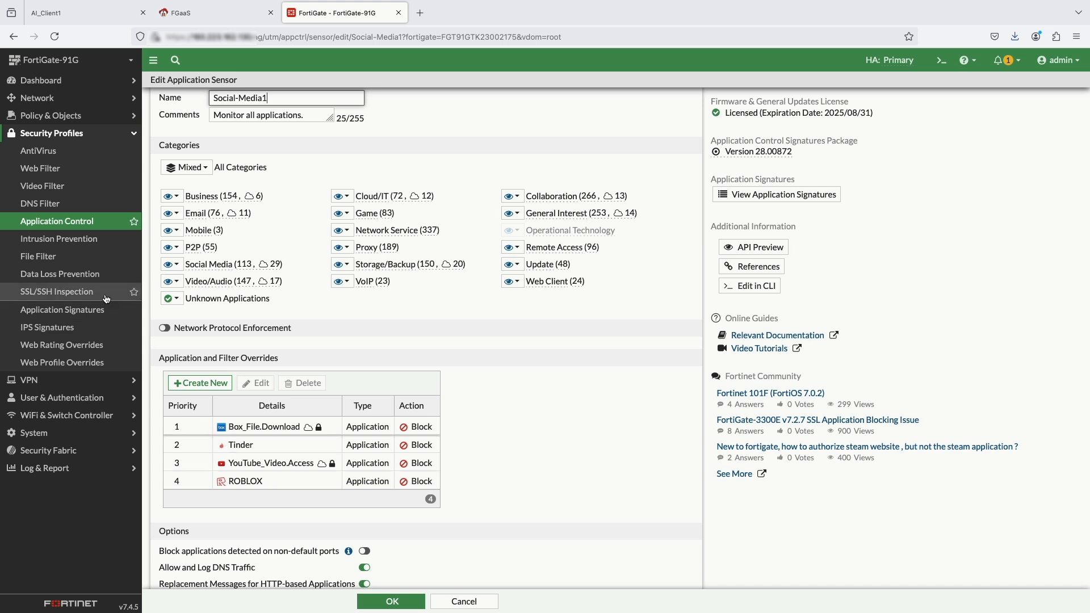
- Review the AV-Security antivirus profile, then switch to the AI_Client1 Windows console
{"action": "left_click", "coordinate": [38, 151]}
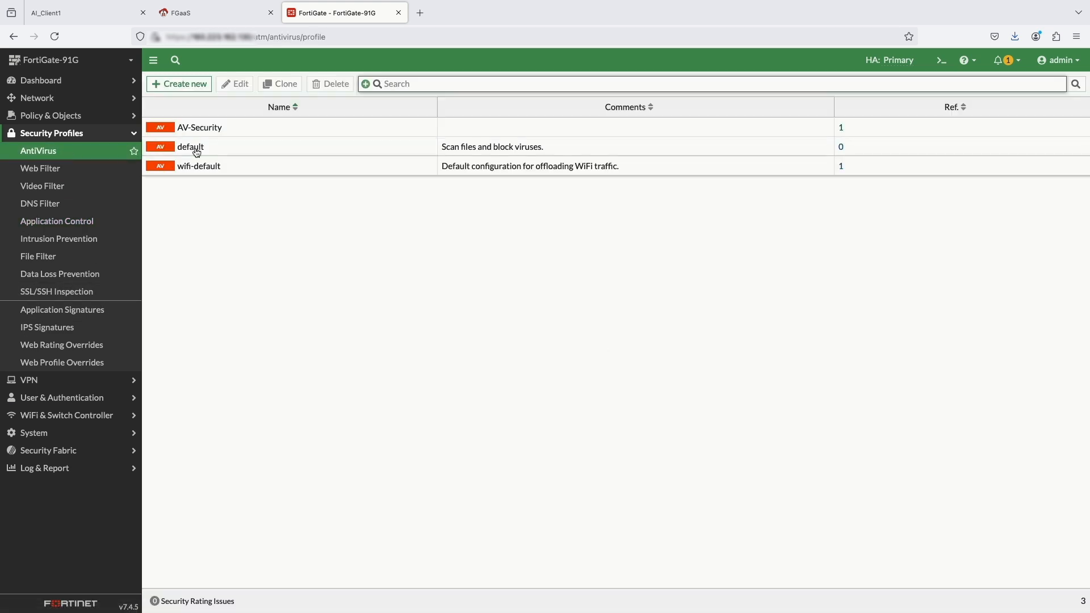
{"action": "double_click", "coordinate": [200, 128]}
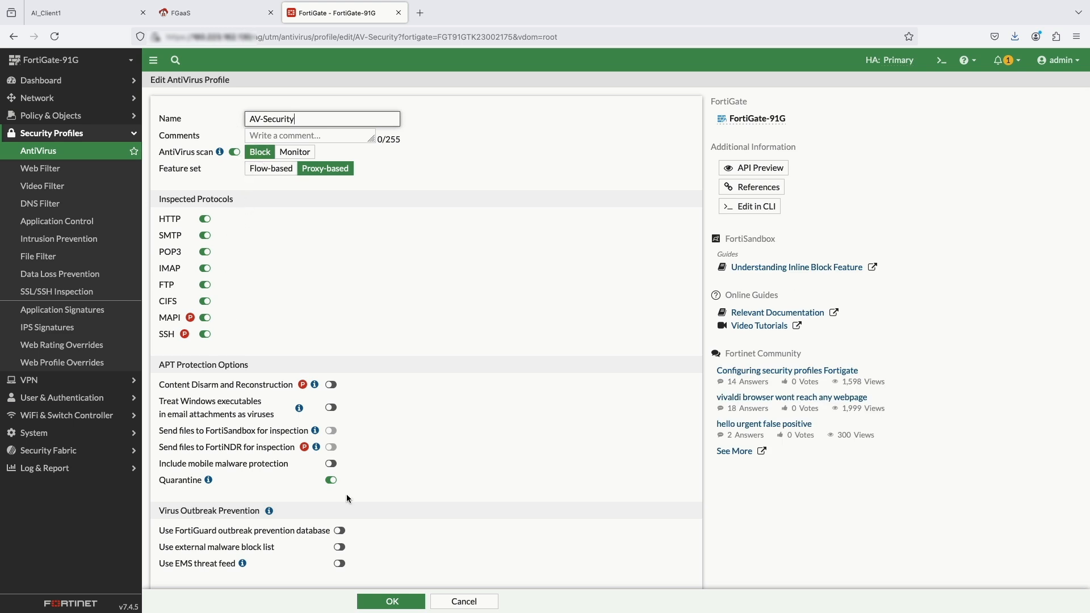
{"action": "left_click", "coordinate": [389, 602]}
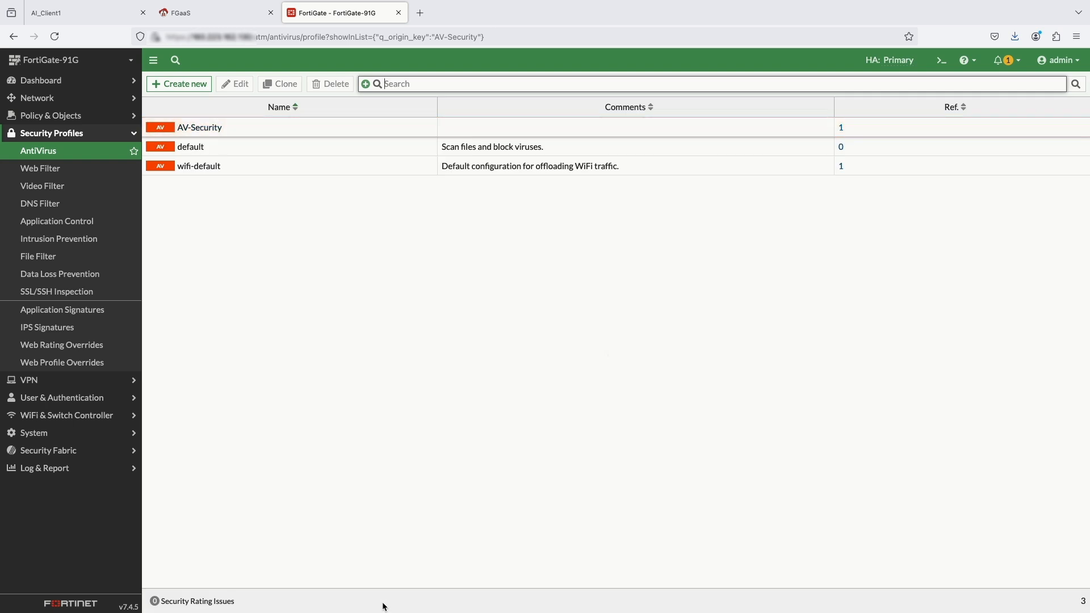
{"action": "left_click", "coordinate": [200, 128]}
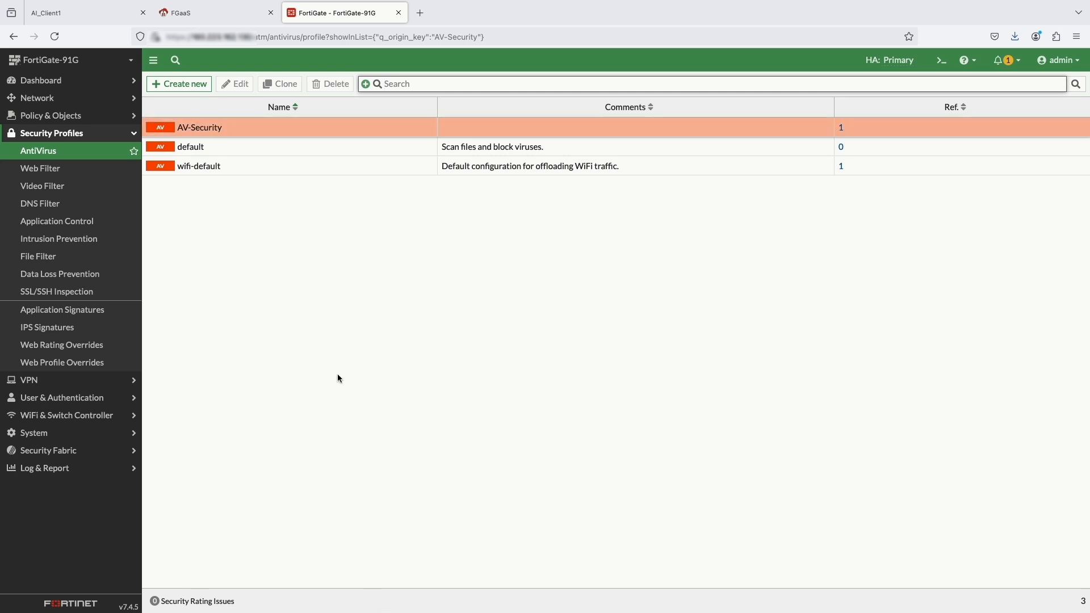
{"action": "left_click", "coordinate": [83, 13]}
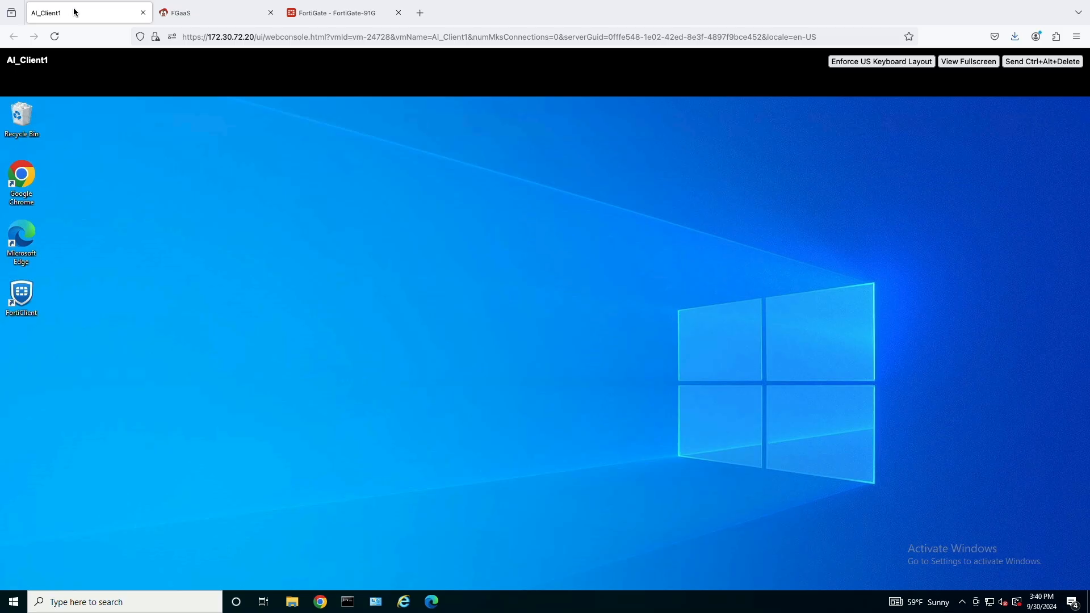
{"action": "mouse_move", "coordinate": [297, 484]}
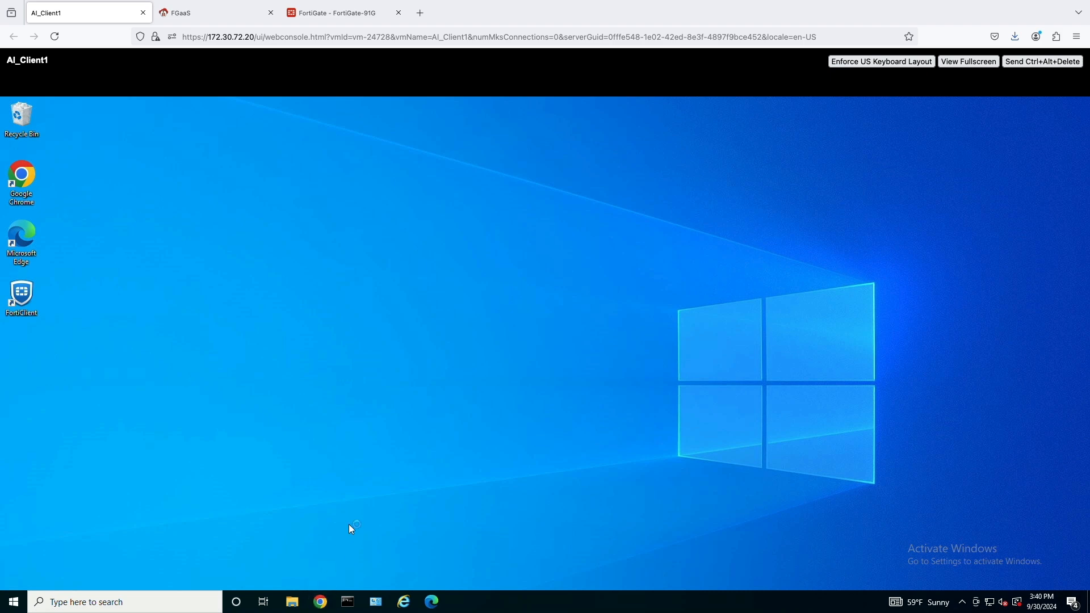
- Check Windows manual proxy 160.223.163.19 port 8080 in settings and leave a new Chrome tab open
{"action": "left_click", "coordinate": [319, 601]}
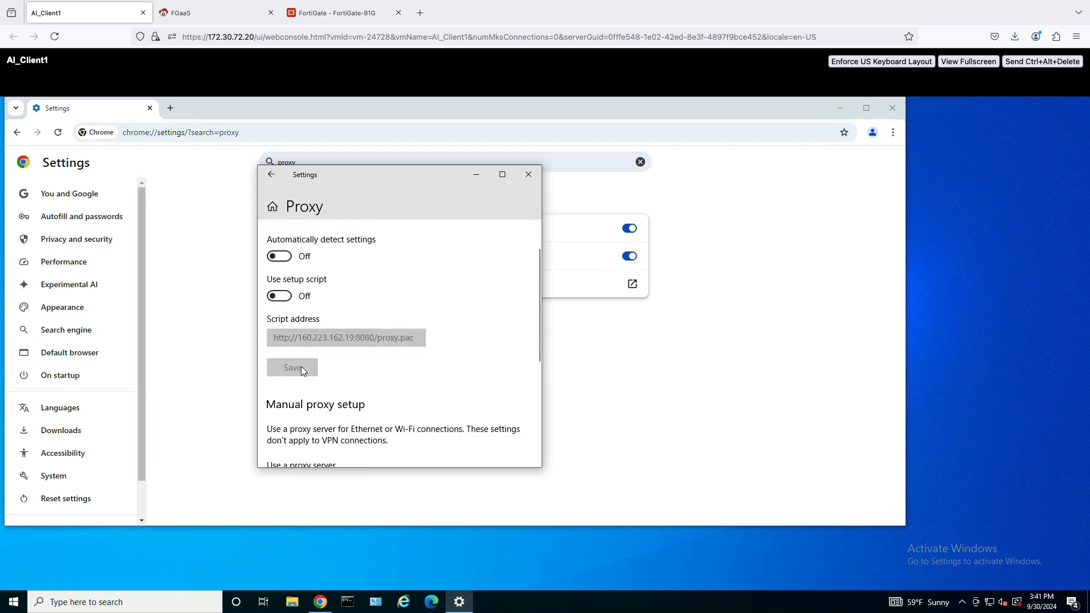
{"action": "scroll", "scroll_direction": "down", "scroll_amount": 3}
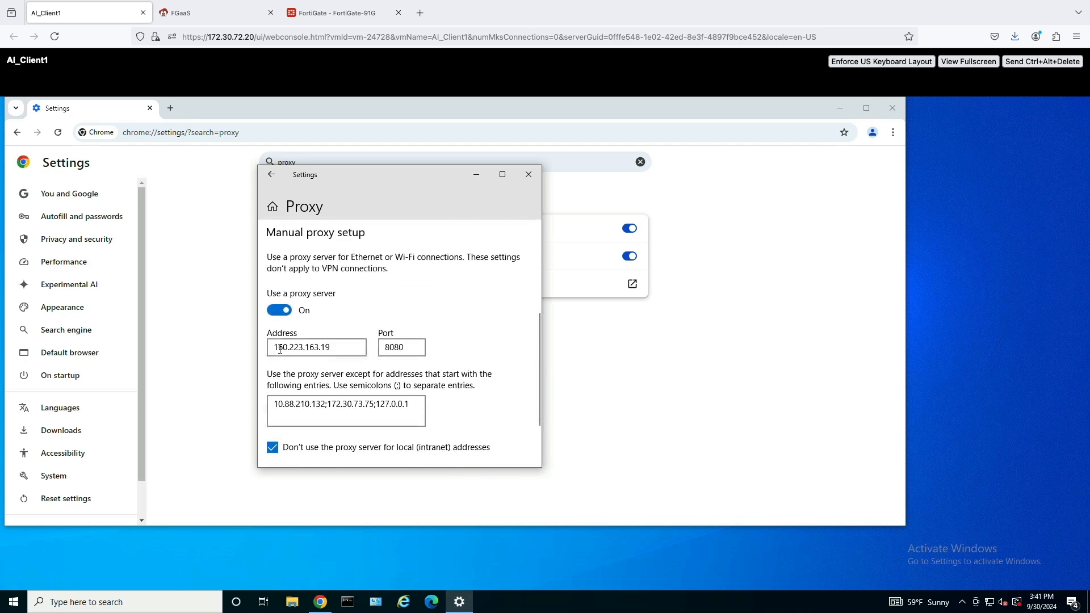
{"action": "left_click", "coordinate": [401, 348]}
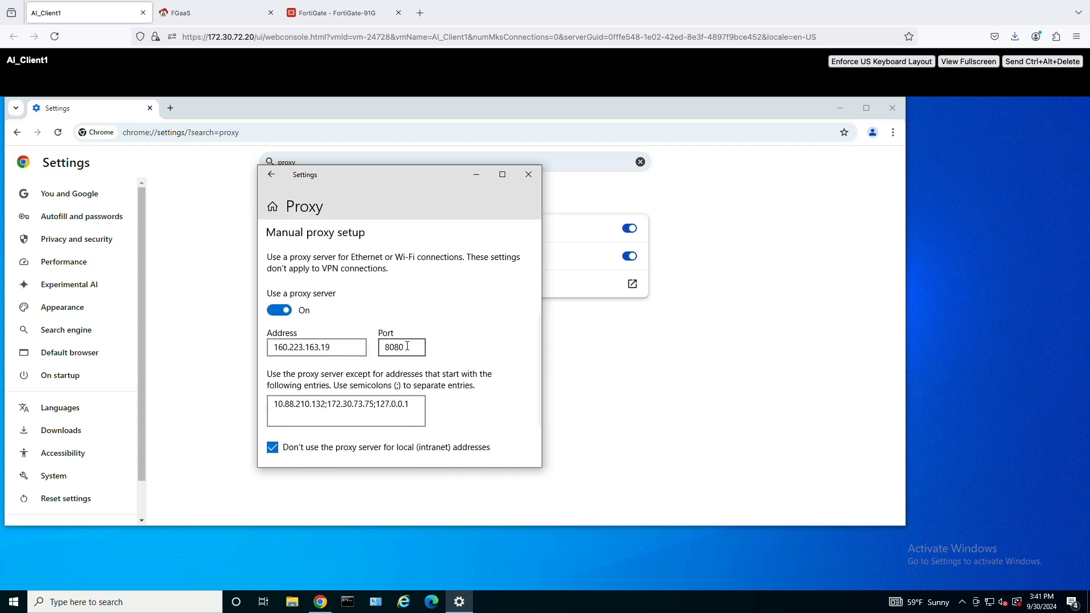
{"action": "left_click", "coordinate": [401, 347]}
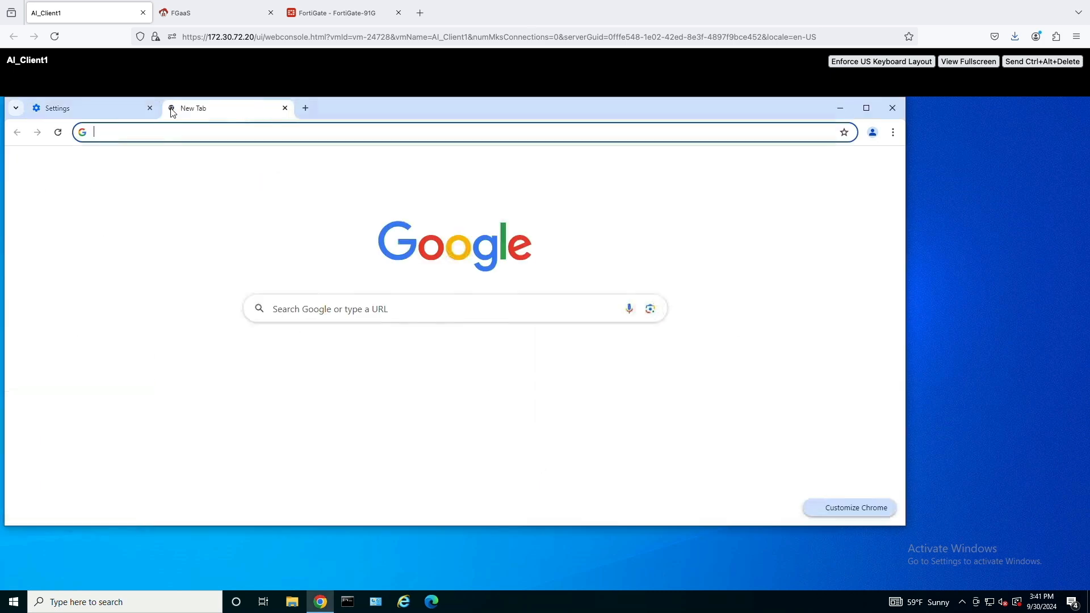
- Search for gambling and weapons, then load roblox.com to test the proxy blocks
{"action": "left_click", "coordinate": [459, 131]}
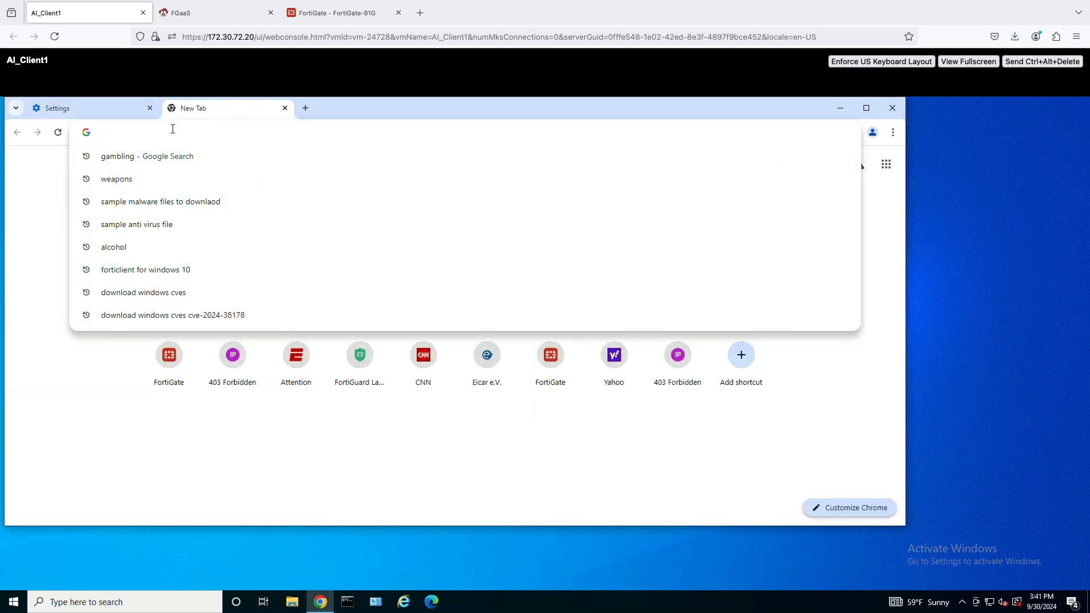
{"action": "type", "text": "gambling"}
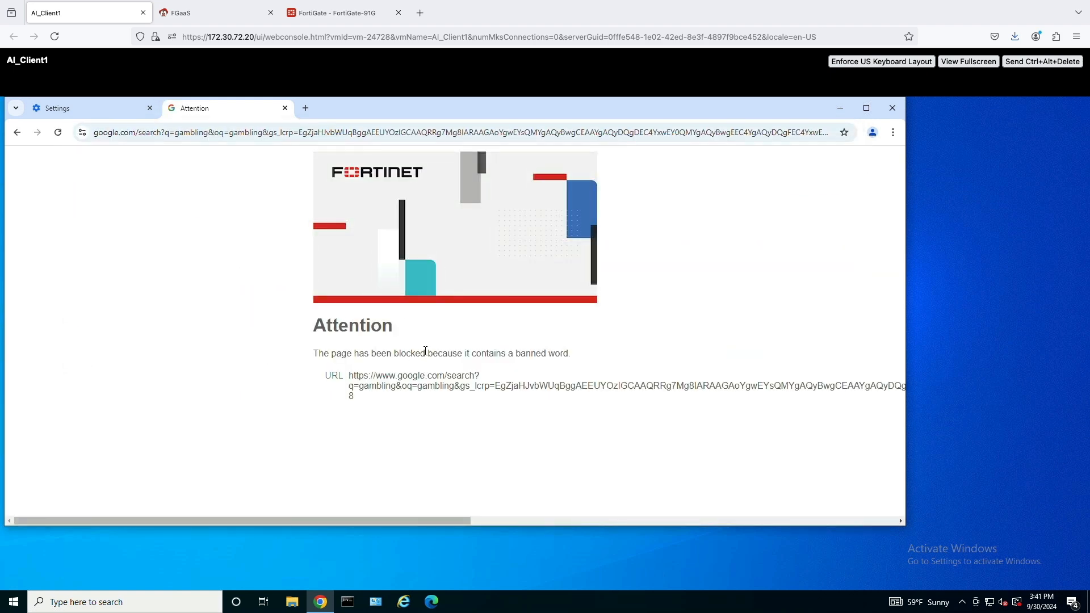
{"action": "left_click", "coordinate": [304, 108]}
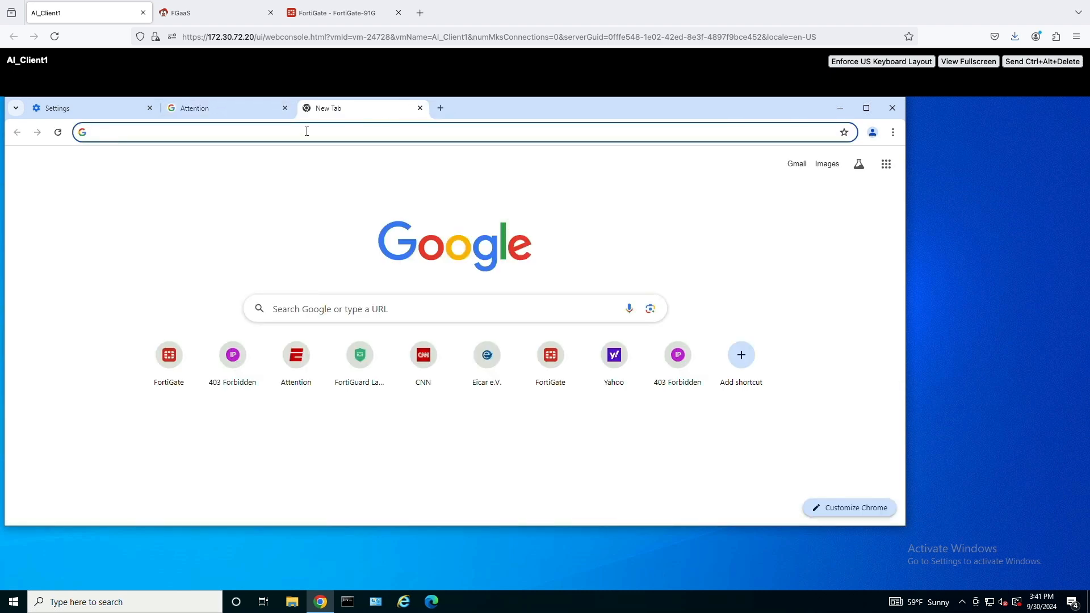
{"action": "type", "text": "weapons"}
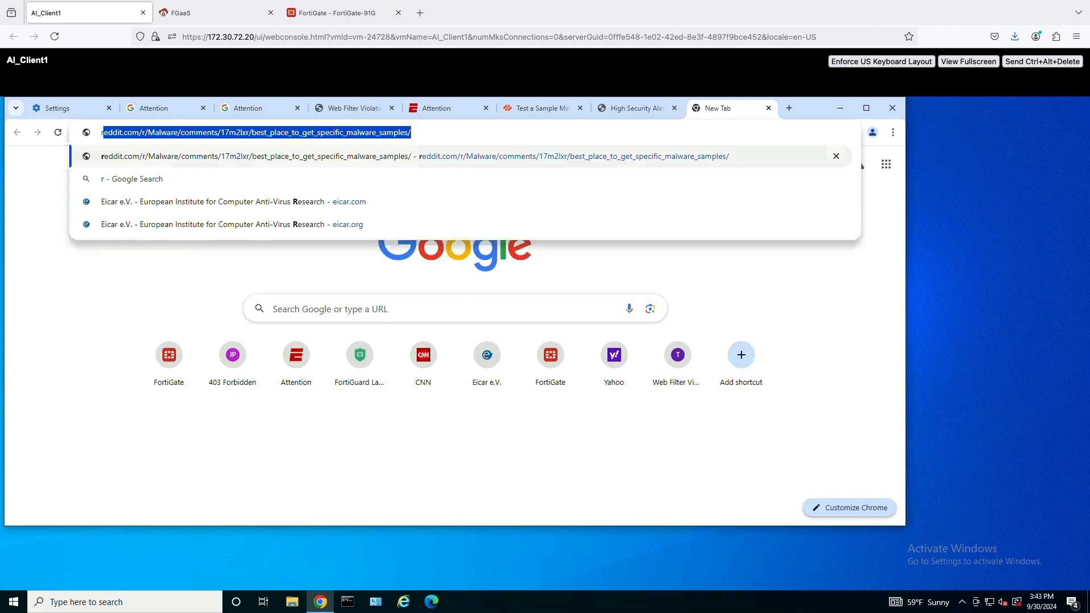
{"action": "type", "text": "roblox.com"}
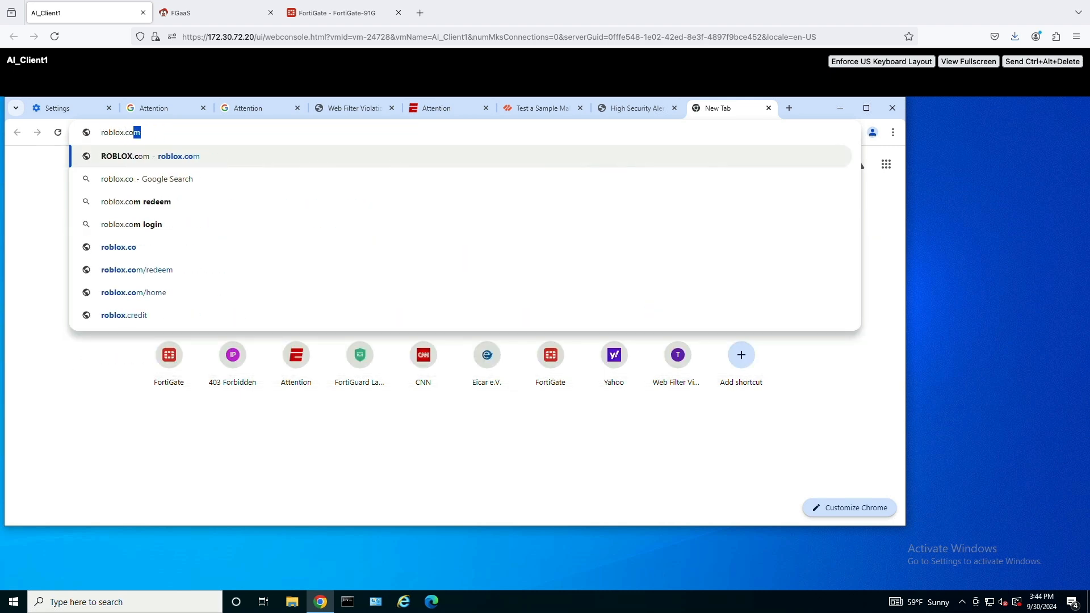
{"action": "key", "text": "Enter"}
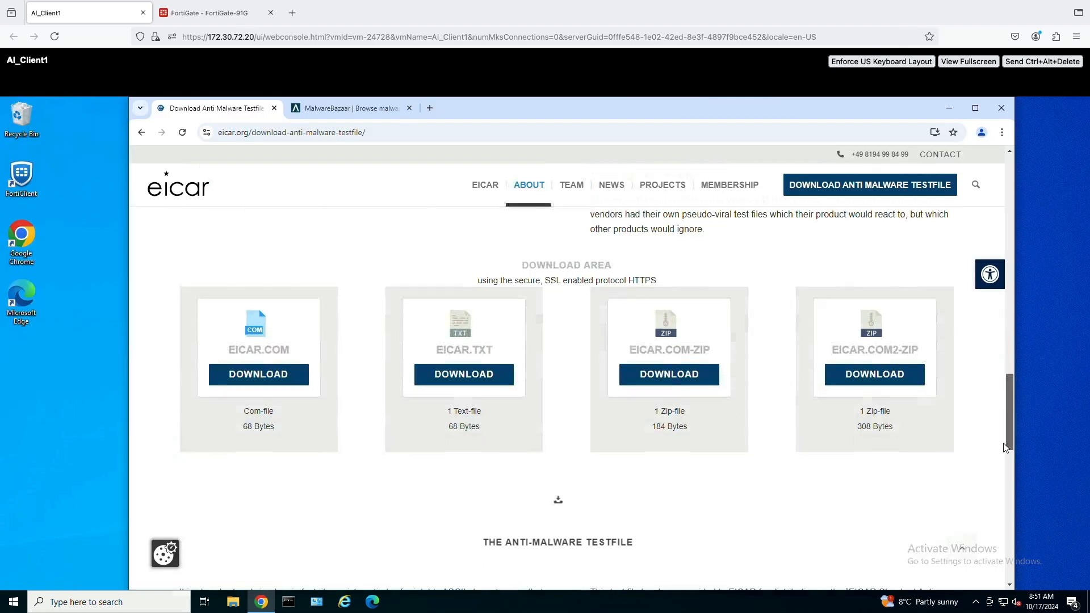
- Attempt the EICAR.COM test file download and a MalwareBazaar sample download through the proxy
{"action": "scroll", "scroll_direction": "down", "scroll_amount": 3}
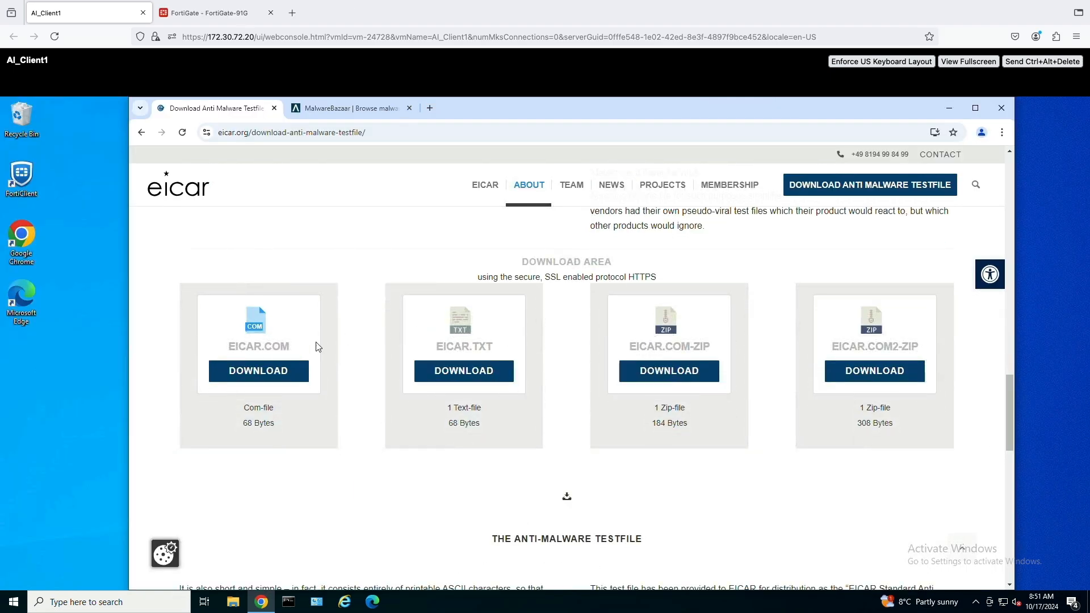
{"action": "left_click", "coordinate": [258, 370]}
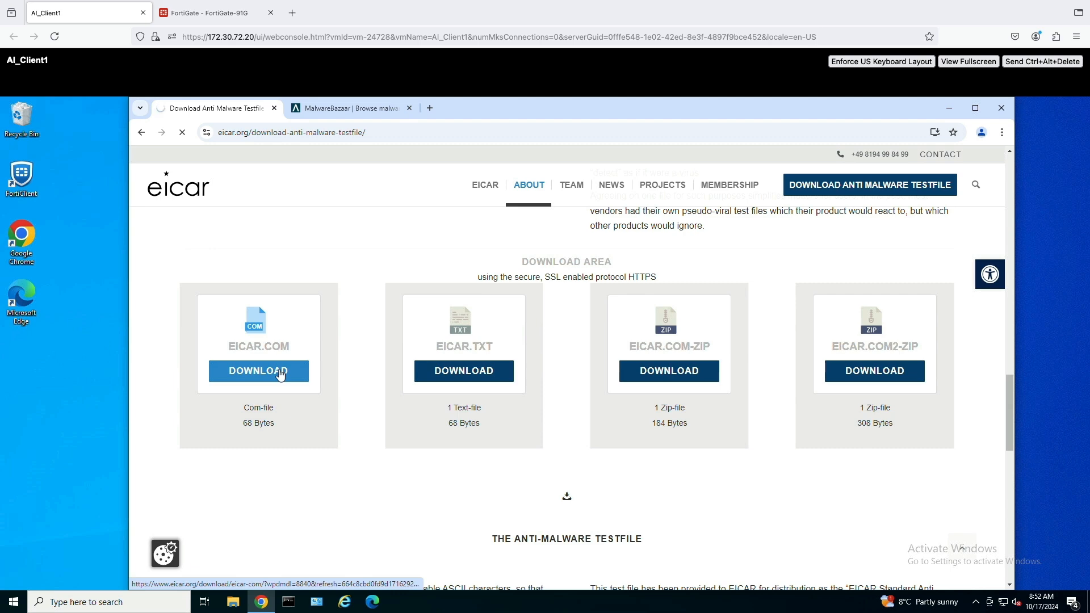
{"action": "left_click", "coordinate": [258, 370]}
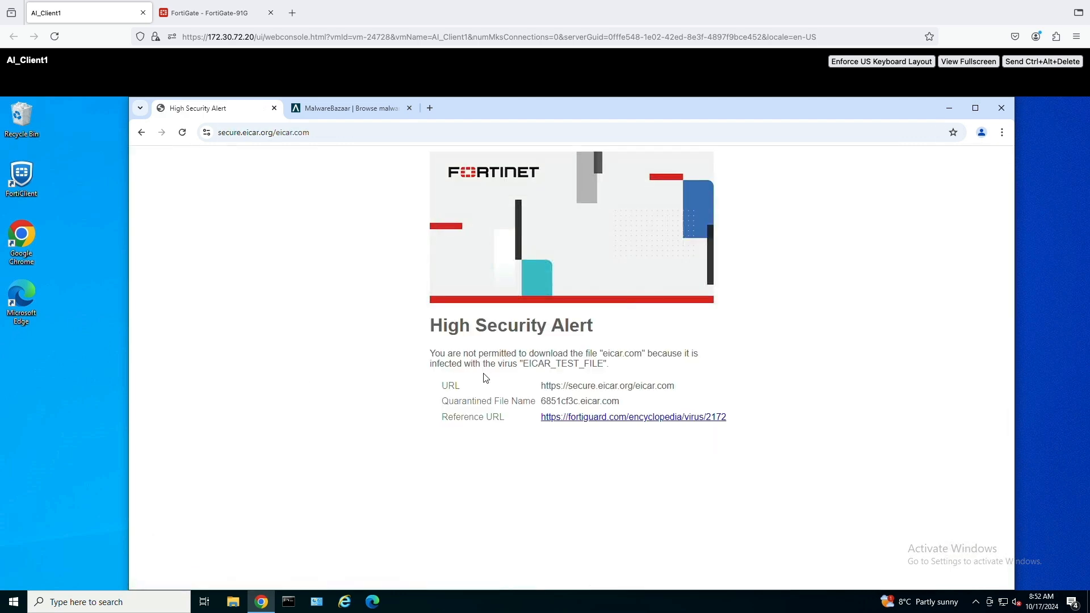
{"action": "mouse_move", "coordinate": [560, 424]}
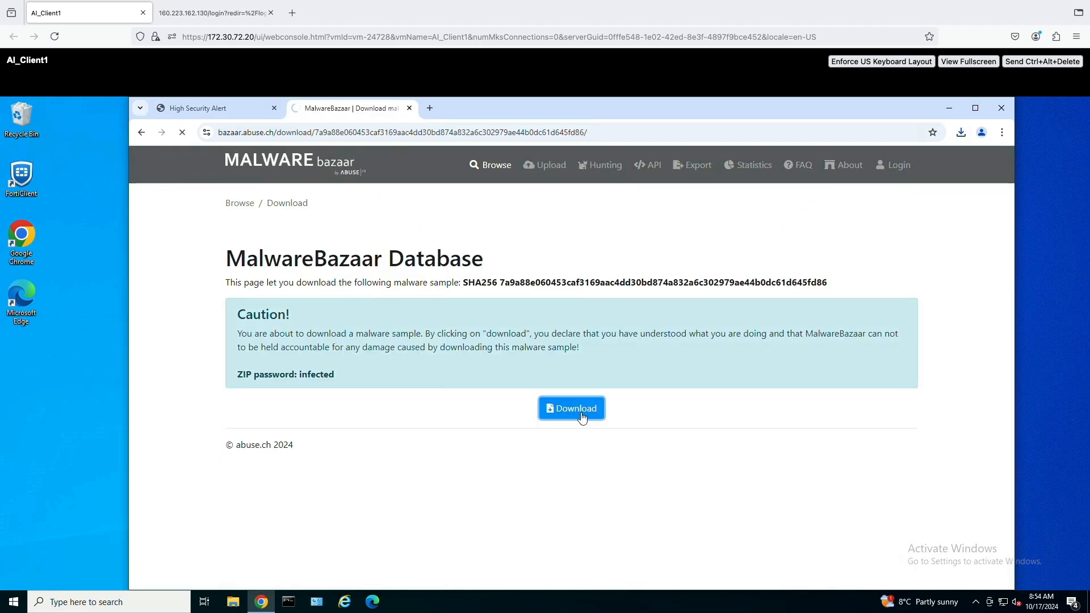
{"action": "left_click", "coordinate": [570, 408]}
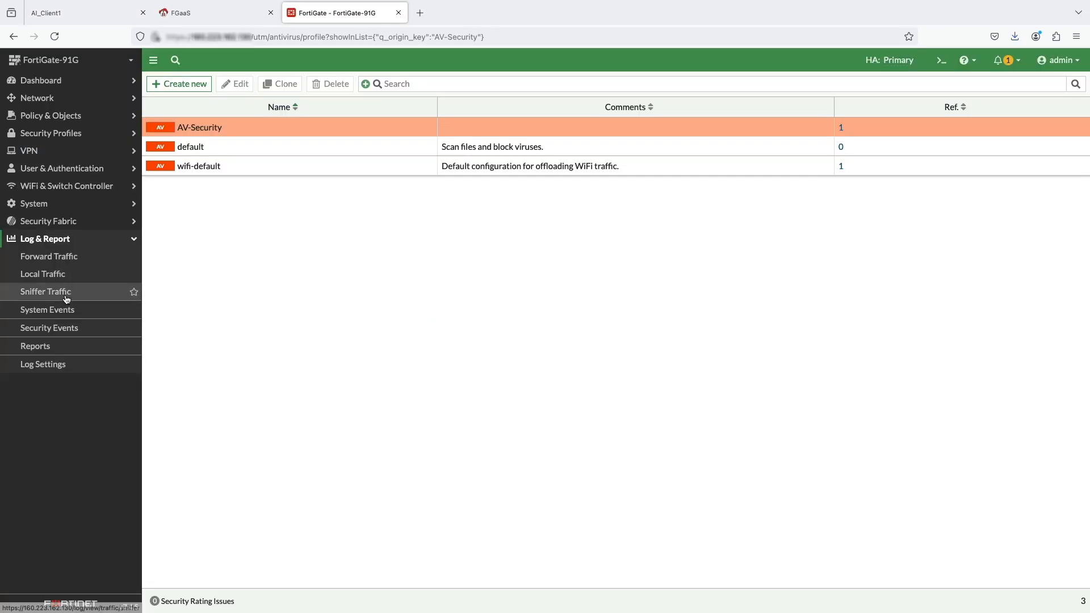
- Open Security Events Web Filter logs and read details of the blocked Tinder favicon request
{"action": "left_click", "coordinate": [48, 327]}
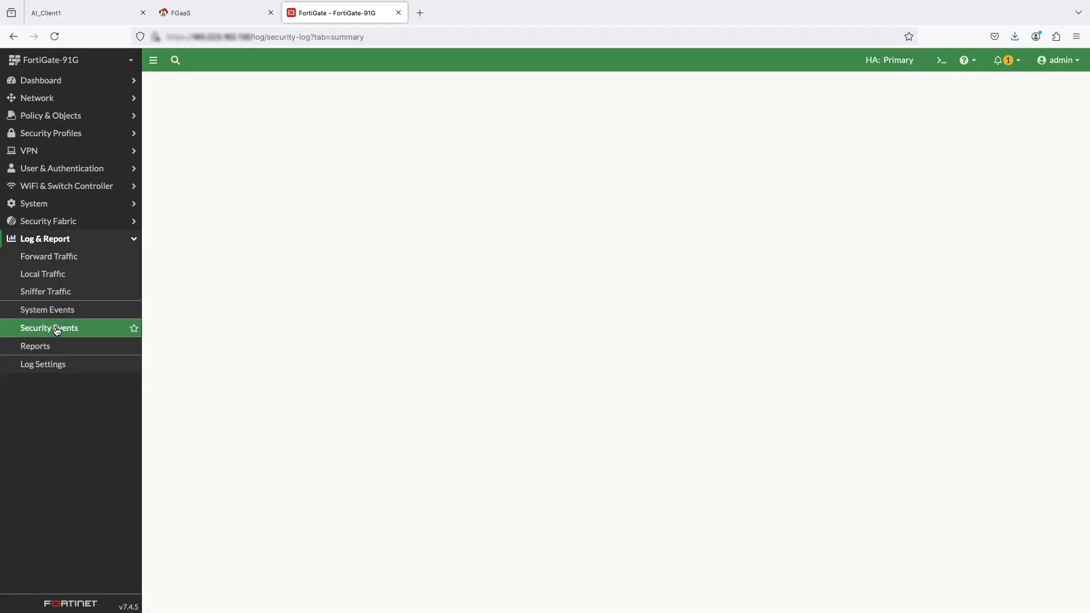
{"action": "left_click", "coordinate": [49, 327]}
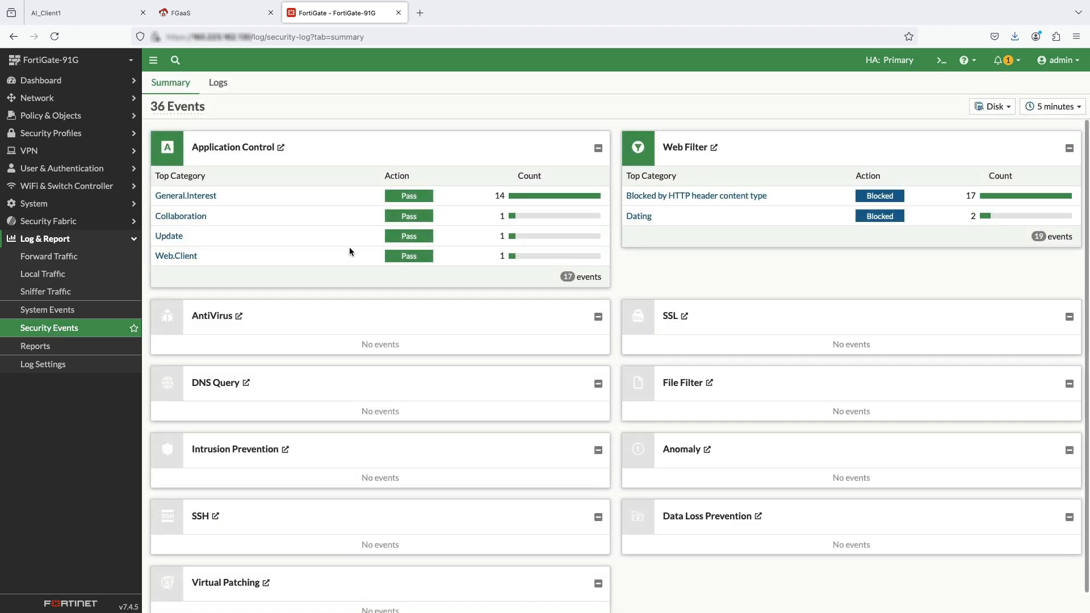
{"action": "mouse_move", "coordinate": [692, 151]}
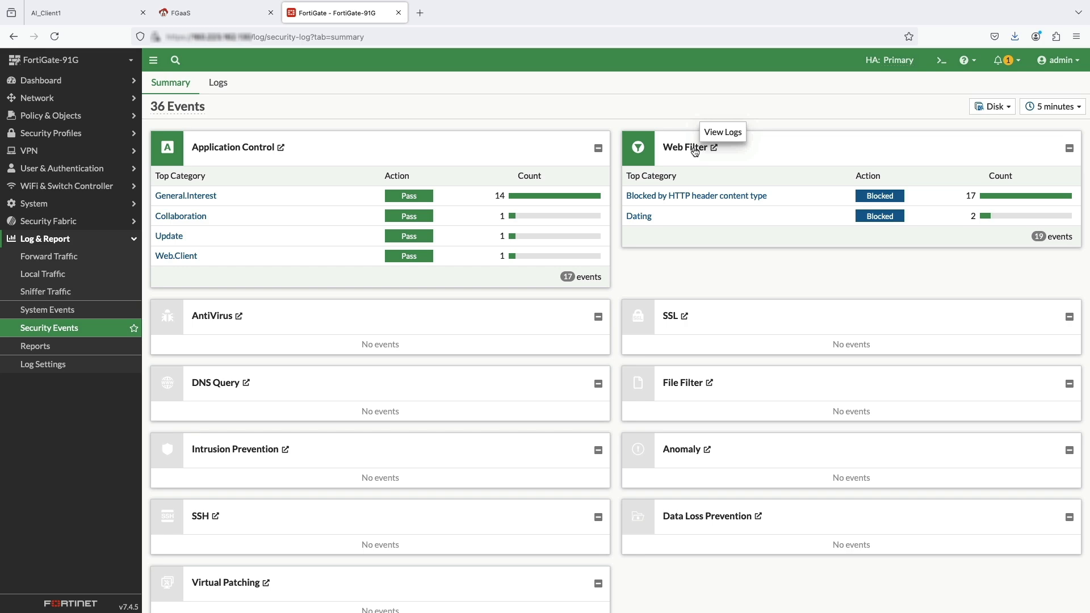
{"action": "left_click", "coordinate": [722, 131]}
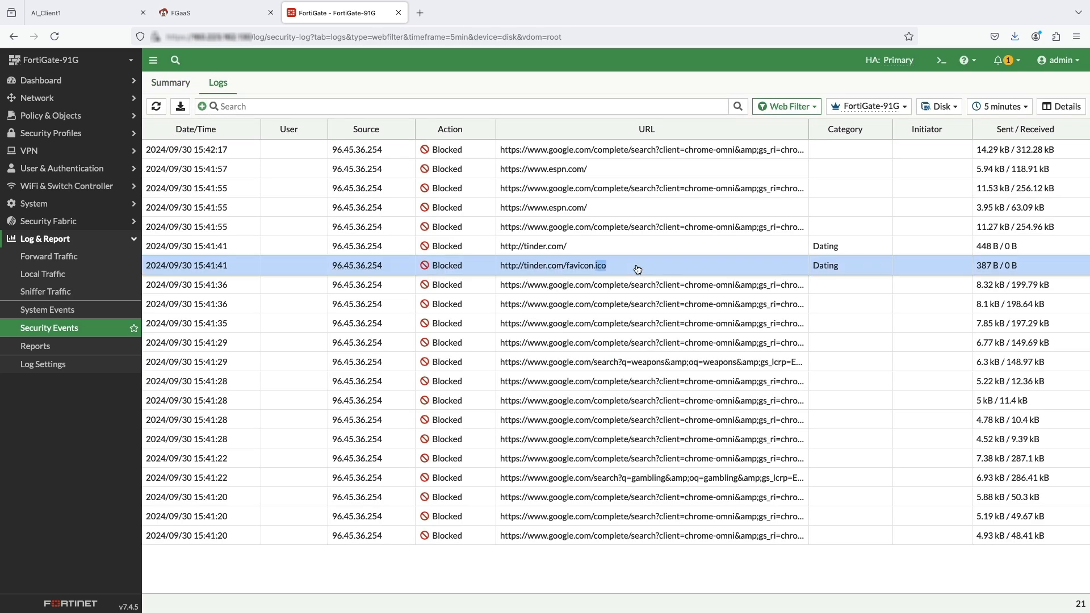
{"action": "left_click", "coordinate": [1061, 105]}
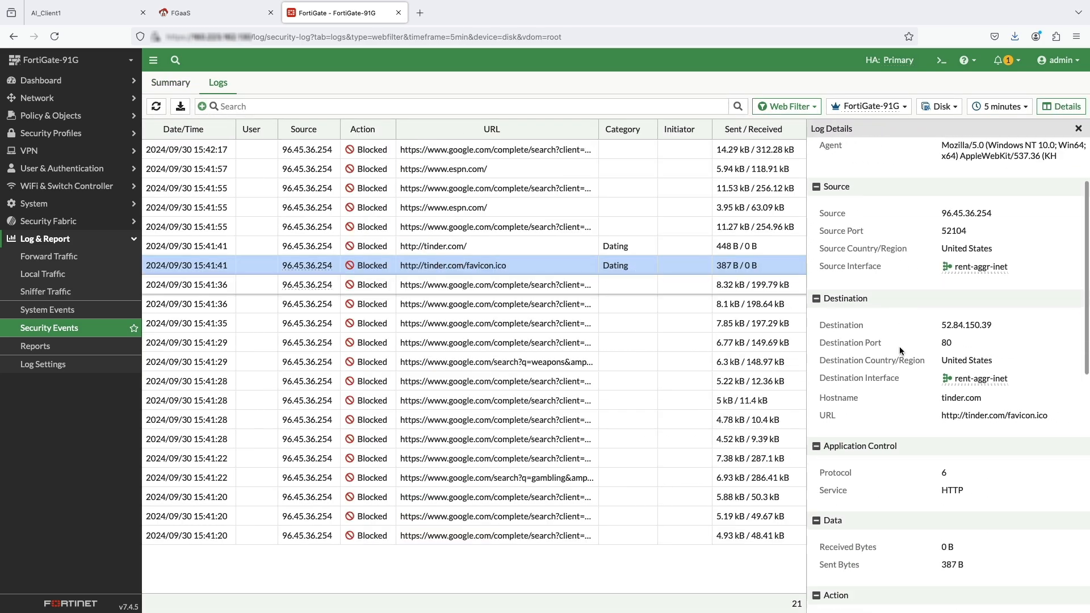
{"action": "scroll", "scroll_direction": "down", "scroll_amount": 3}
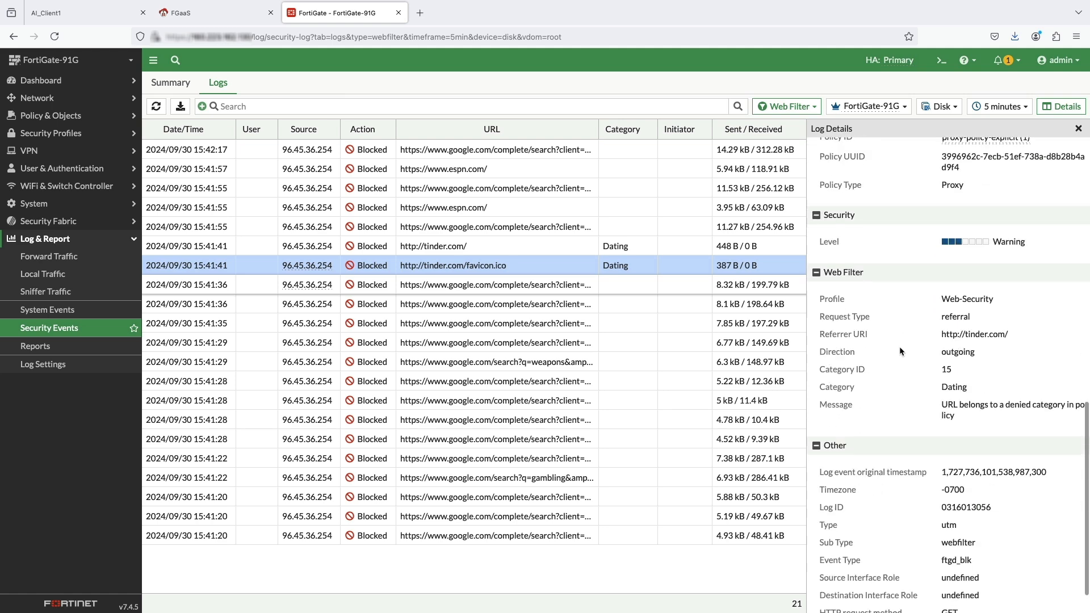
- Read details of the banned-word 'weapons' search block, then list the security log types
{"action": "left_click", "coordinate": [494, 285]}
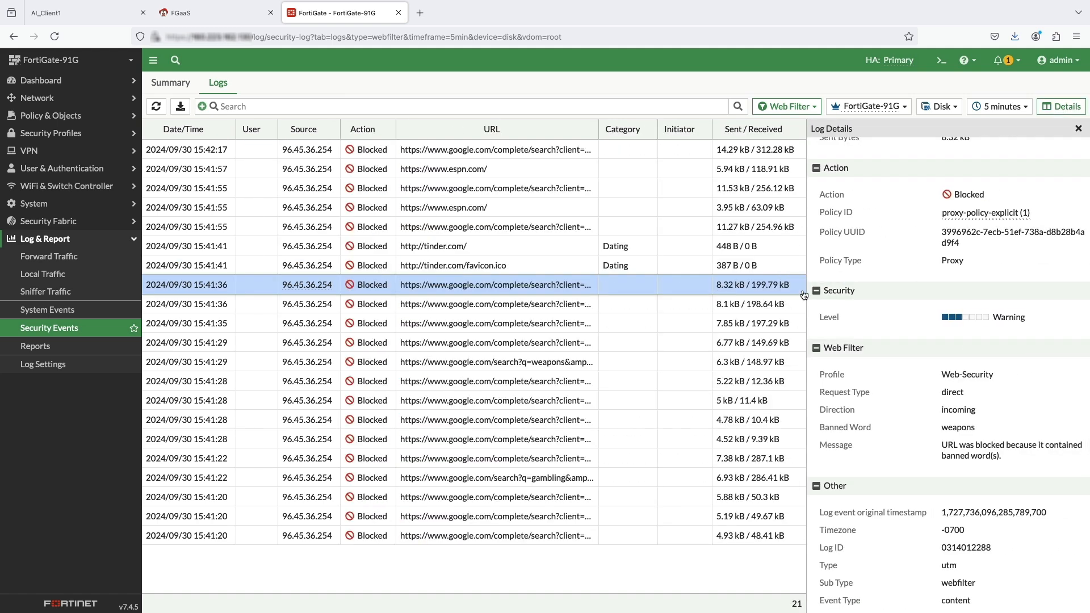
{"action": "scroll", "scroll_direction": "down", "scroll_amount": 3}
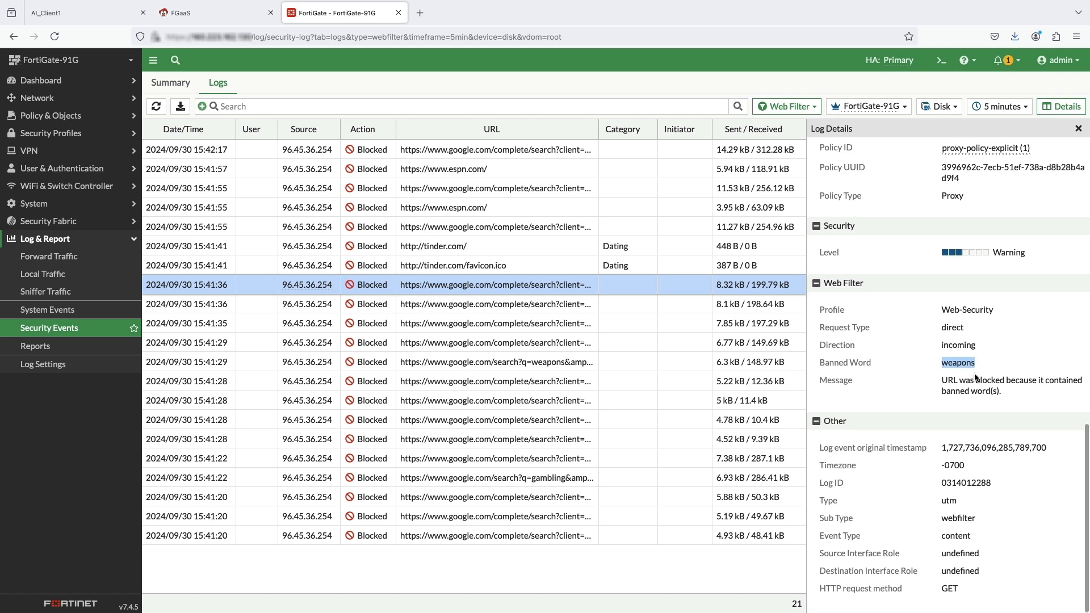
{"action": "left_click", "coordinate": [786, 106]}
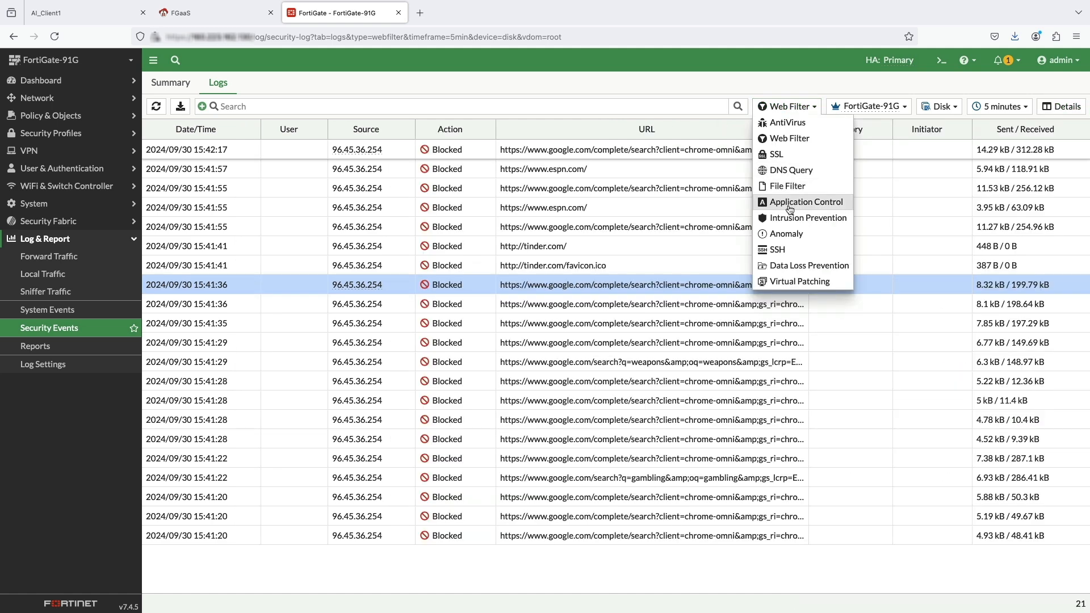
{"action": "left_click", "coordinate": [806, 202]}
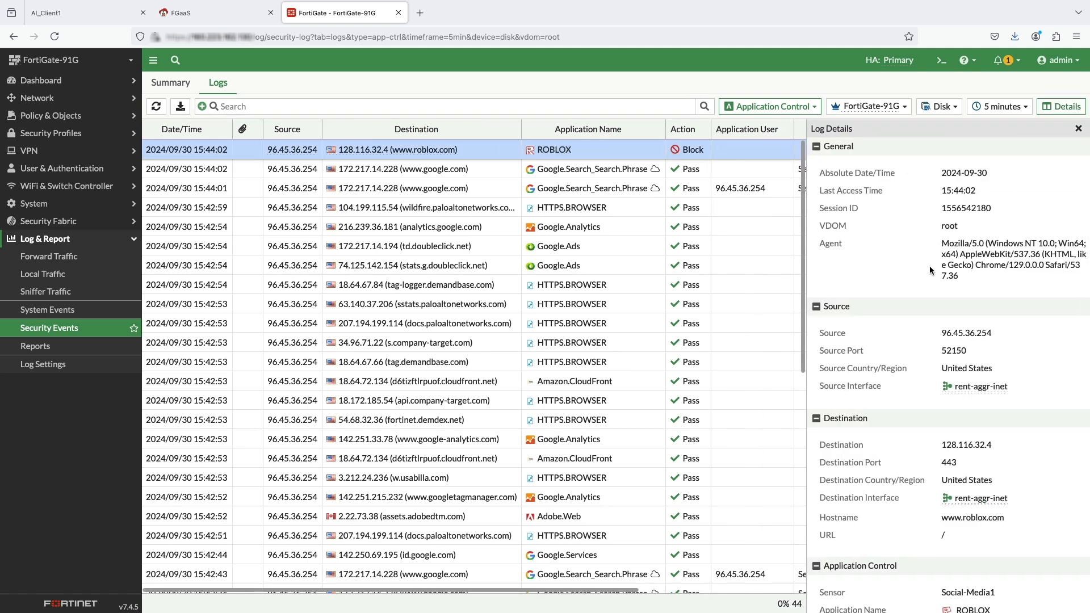
{"action": "scroll", "scroll_direction": "down", "scroll_amount": 3}
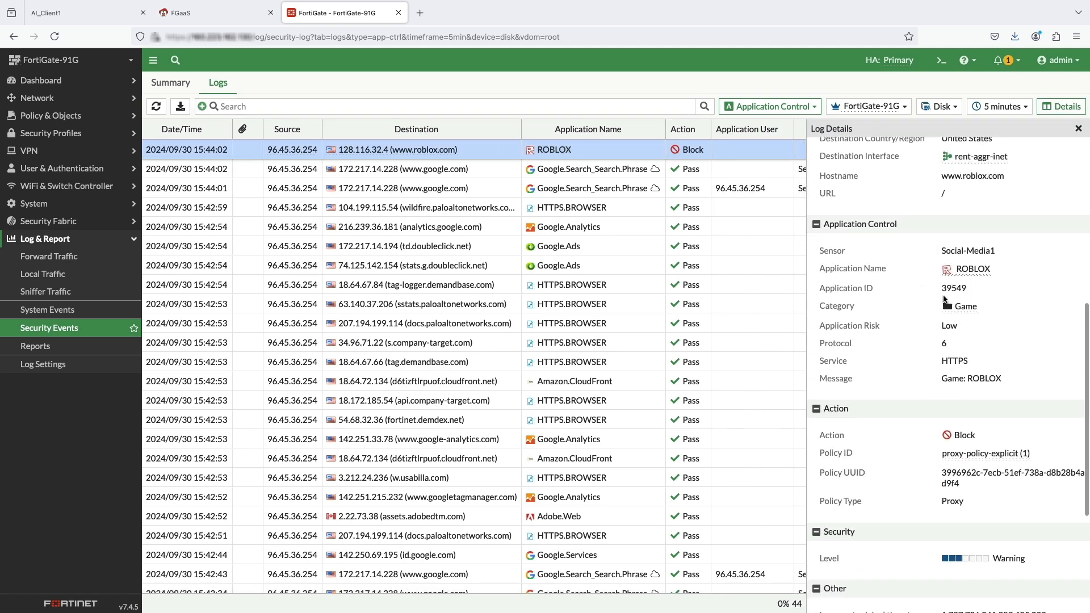
{"action": "scroll", "scroll_direction": "down", "scroll_amount": 3}
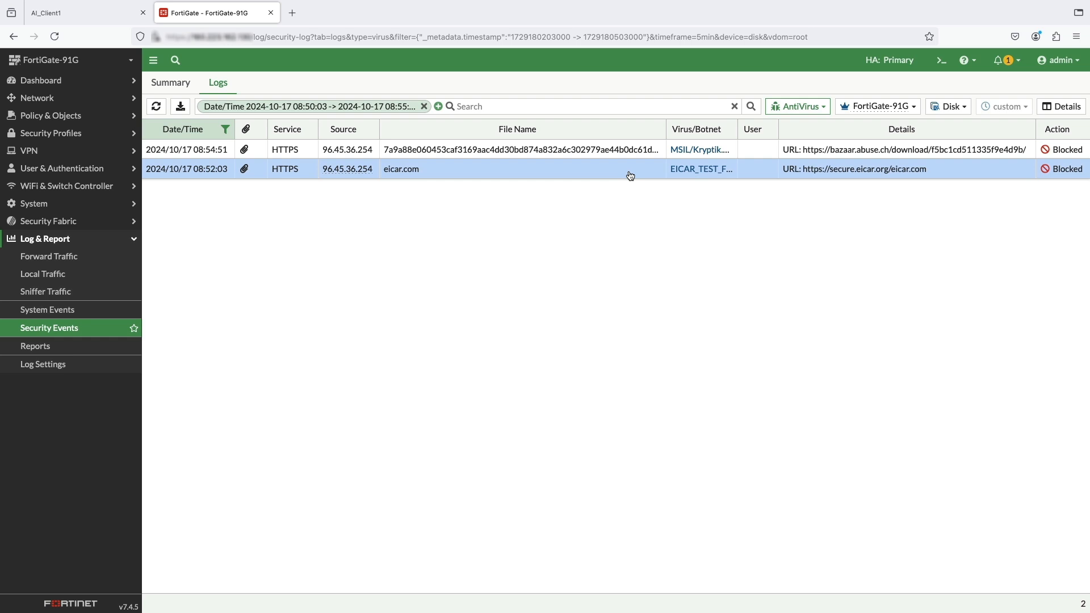
- Inspect log details of the blocked eicar.com download flagged as EICAR_TEST_FILE
{"action": "left_click", "coordinate": [625, 169]}
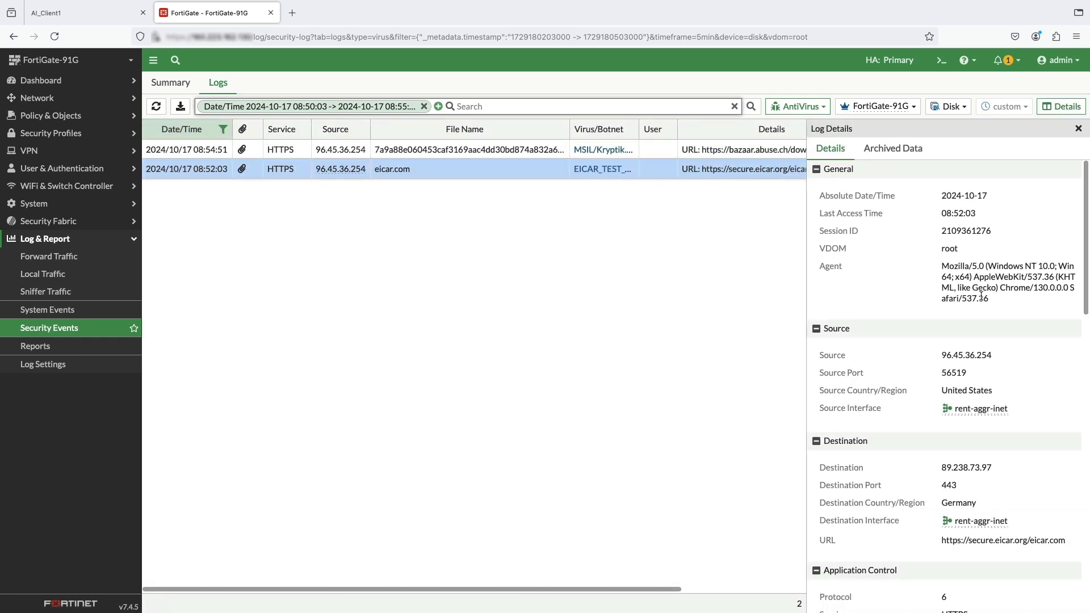
{"action": "scroll", "scroll_direction": "down", "scroll_amount": 3}
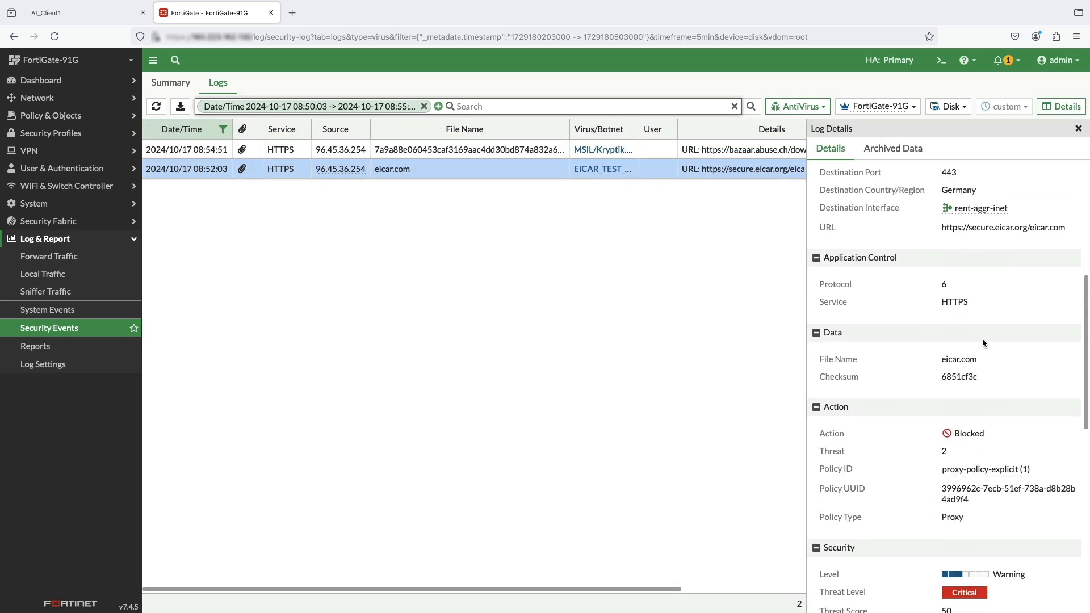
{"action": "scroll", "scroll_direction": "down", "scroll_amount": 3}
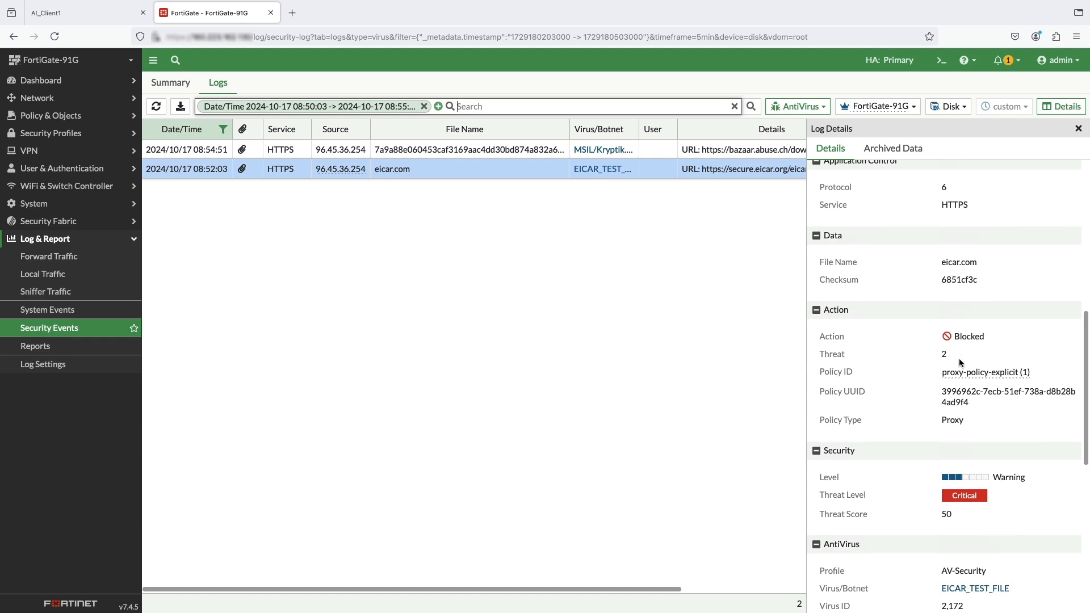
{"action": "scroll", "scroll_direction": "down", "scroll_amount": 3}
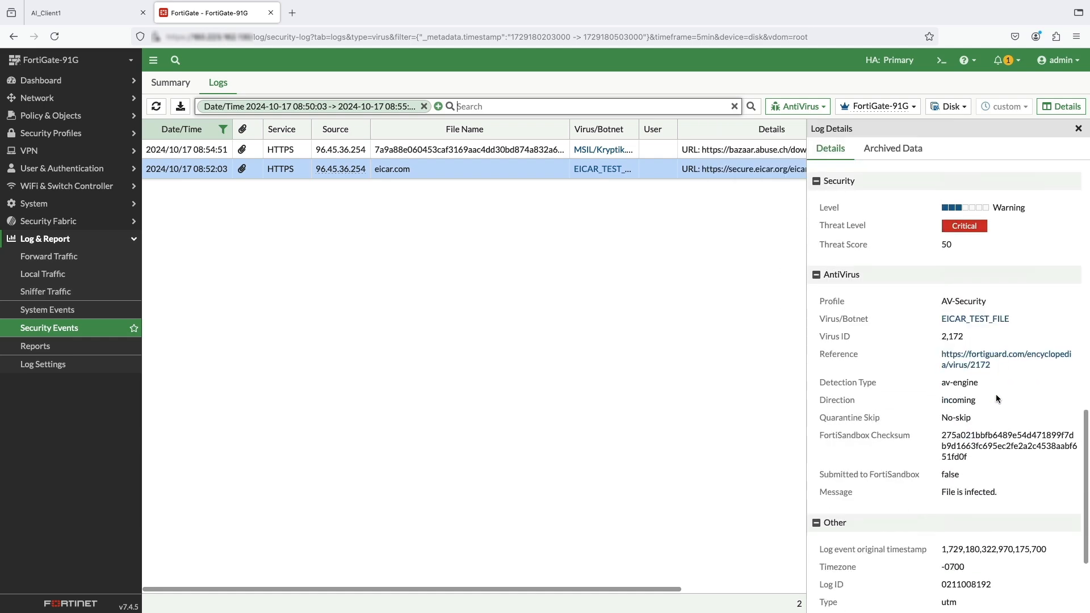
{"action": "scroll", "scroll_direction": "down", "scroll_amount": 3}
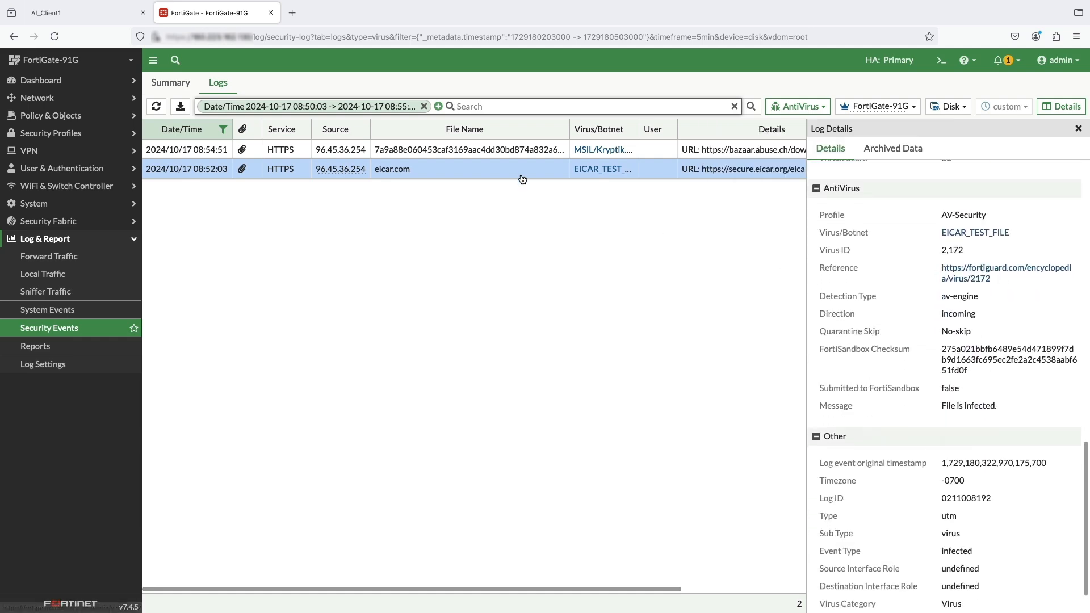
- Inspect the blocked MSIL/Kryptik.AKIW!tr download details, close them and show the Forward Traffic log
{"action": "left_click", "coordinate": [463, 150]}
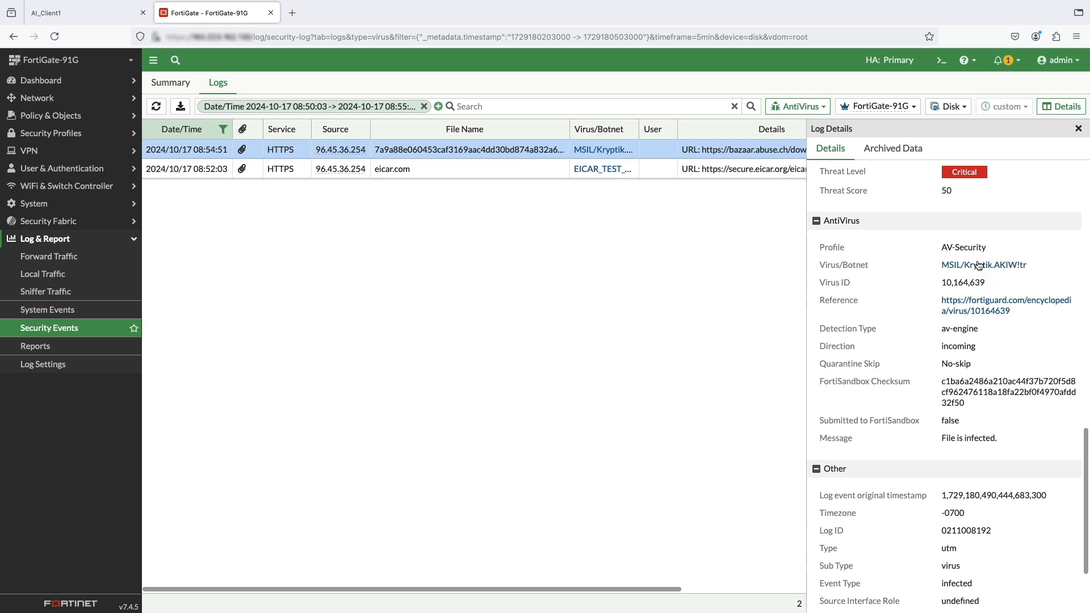
{"action": "scroll", "scroll_direction": "down", "scroll_amount": 3}
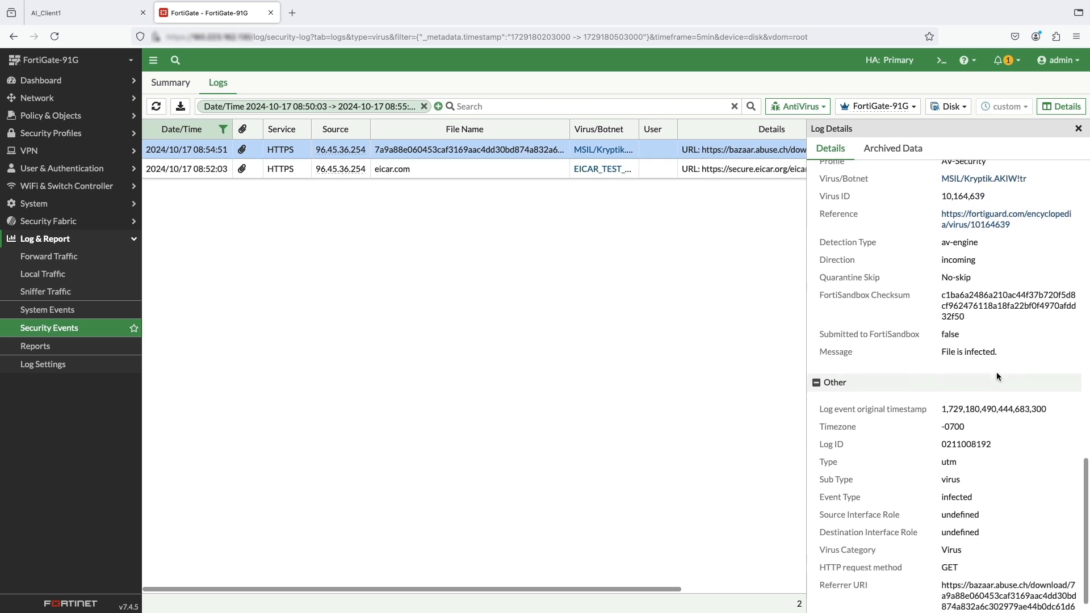
{"action": "scroll", "scroll_direction": "down", "scroll_amount": 3}
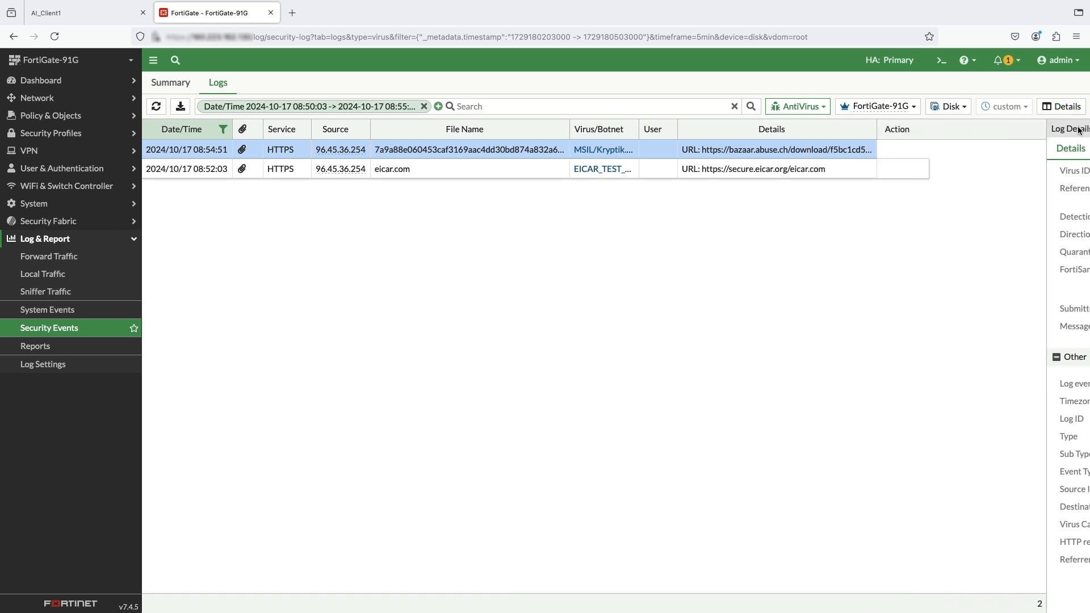
{"action": "left_click", "coordinate": [49, 255]}
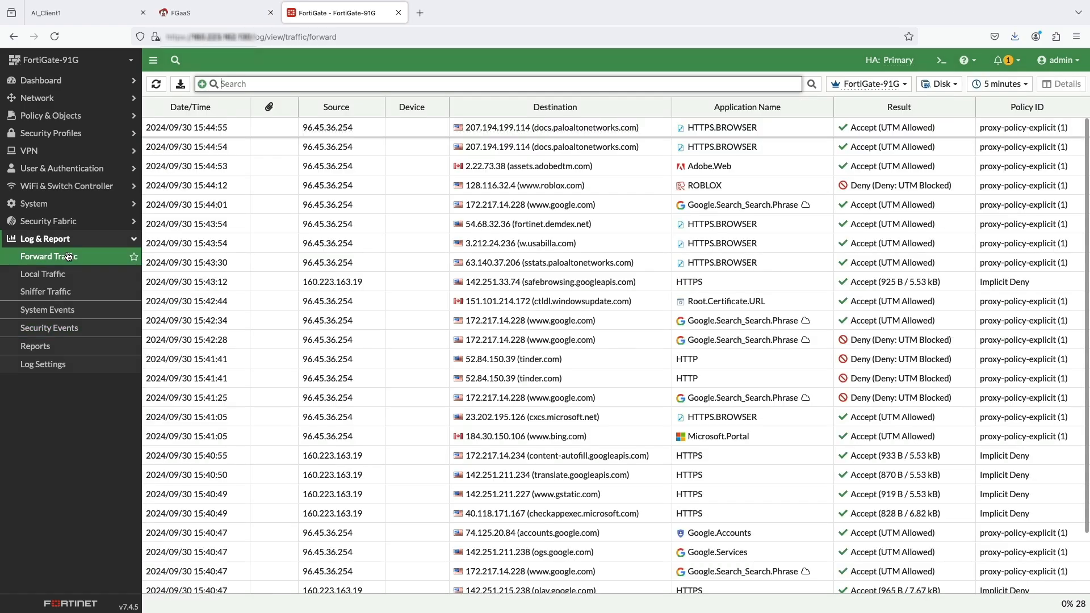
{"action": "left_click", "coordinate": [178, 12]}
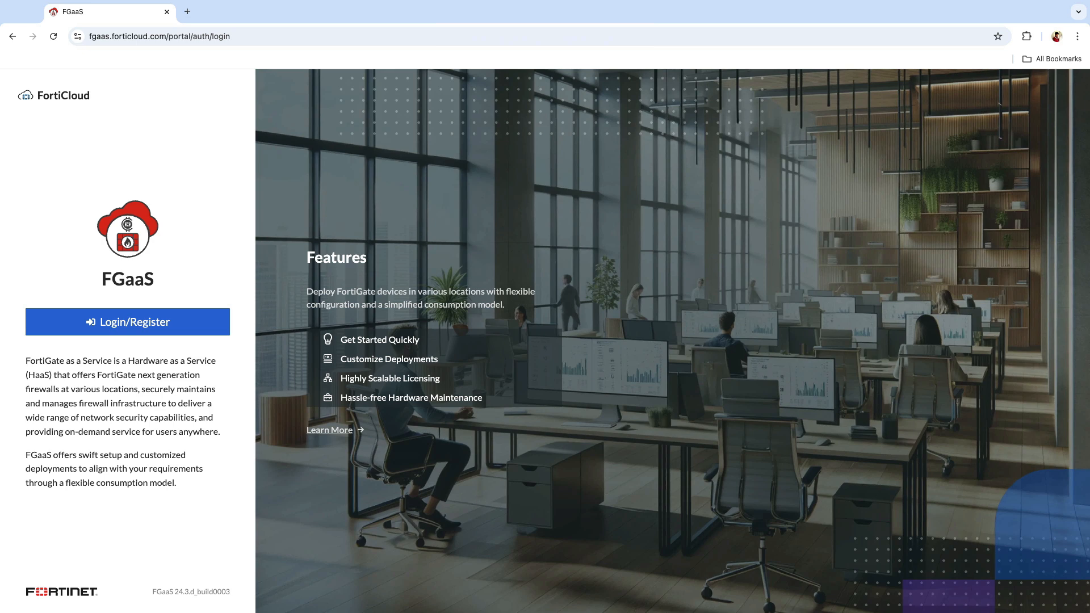
{"action": "mouse_move", "coordinate": [201, 60]}
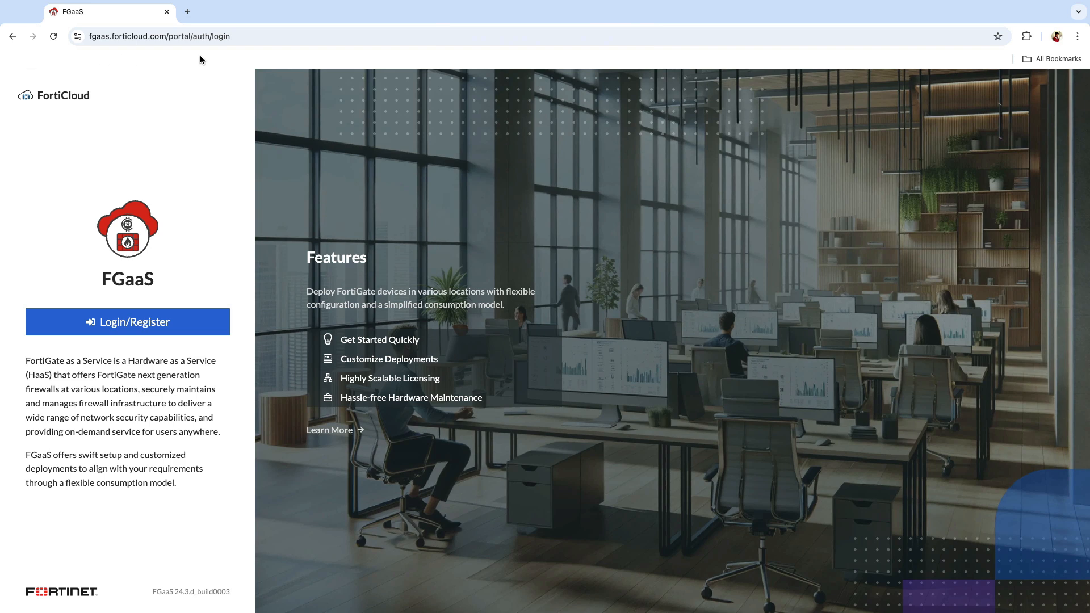
{"action": "mouse_move", "coordinate": [330, 60]}
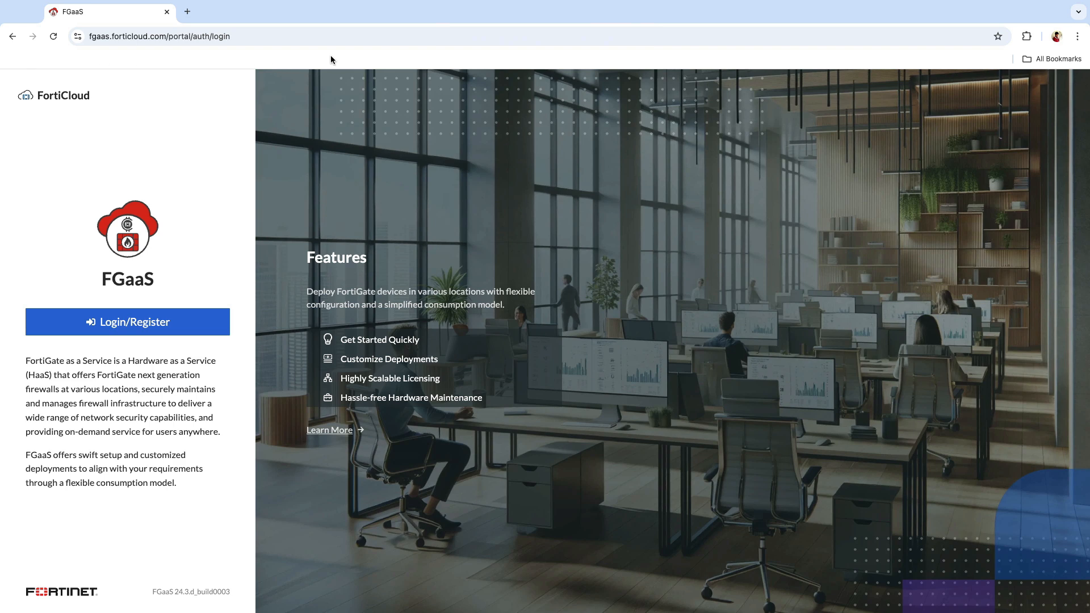
{"action": "mouse_move", "coordinate": [354, 62]}
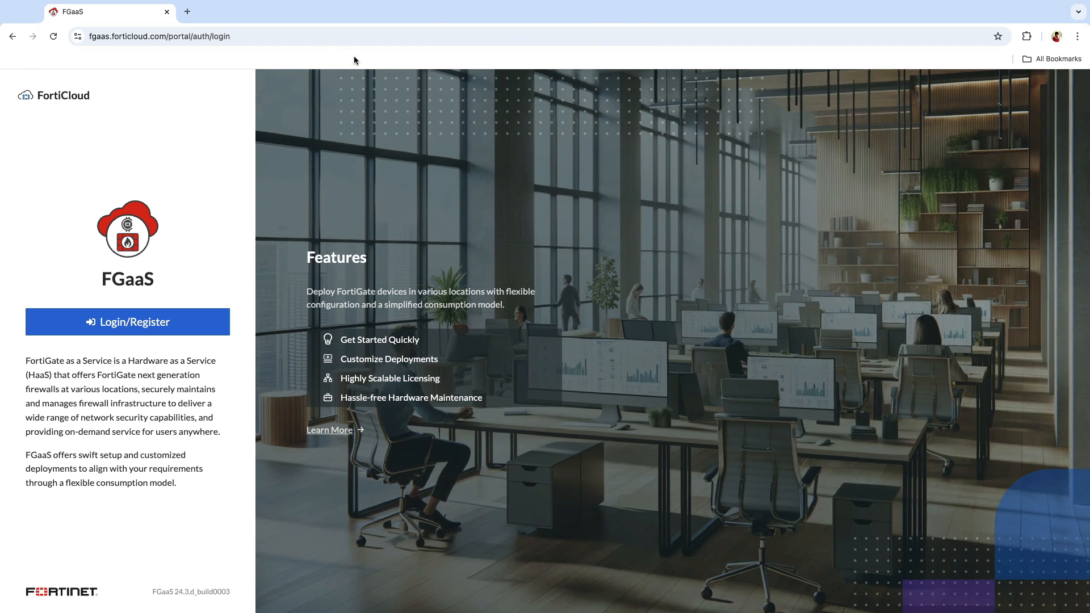